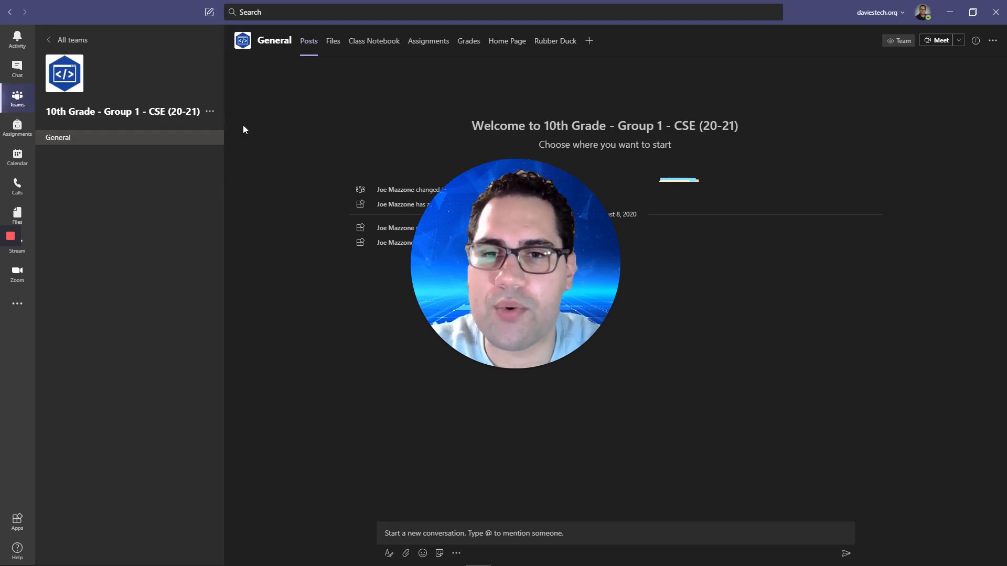
- In the Rubber Duck tab, view The Unicorn, return to the gallery, then open Mallard
{"action": "left_click", "coordinate": [554, 41]}
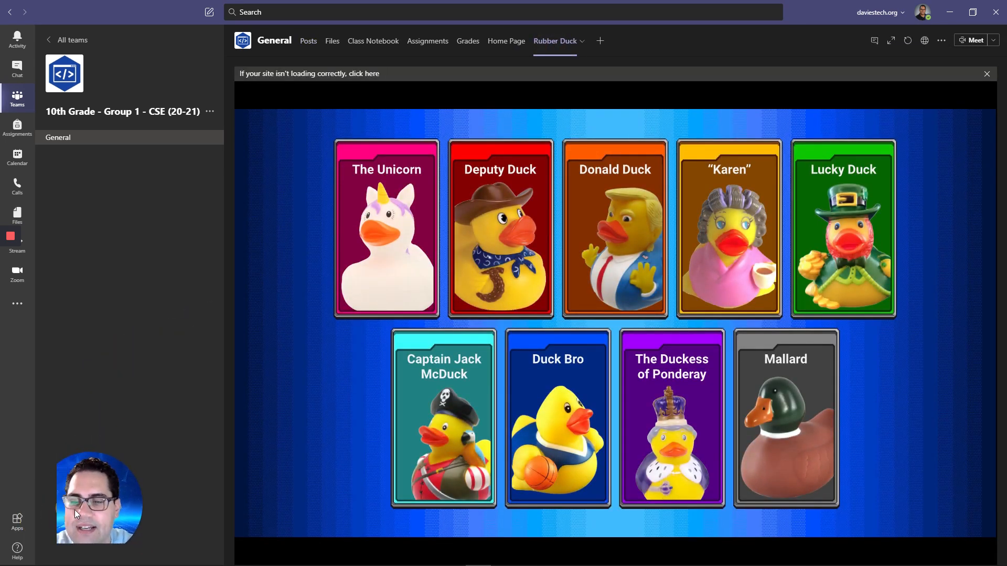
{"action": "mouse_move", "coordinate": [375, 437]}
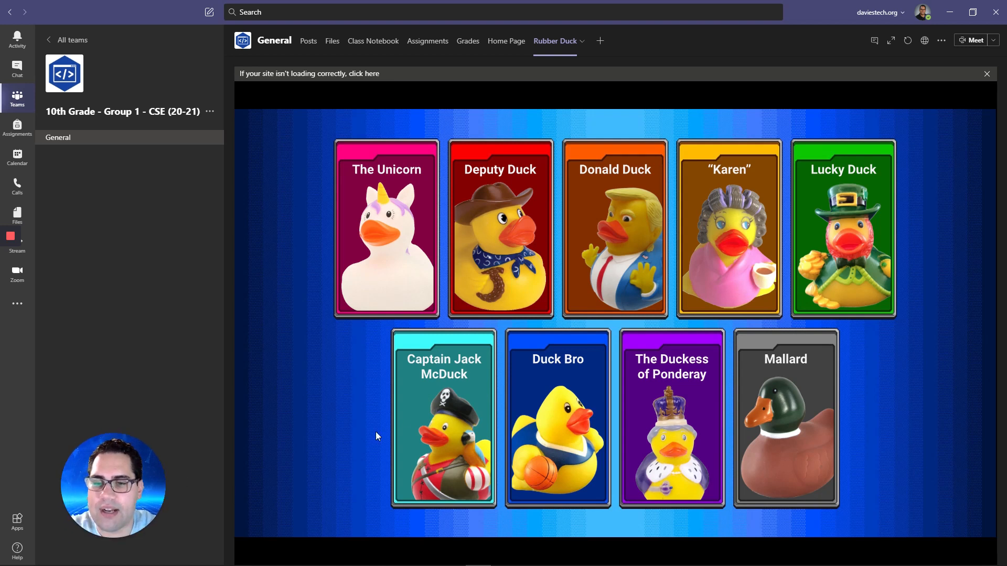
{"action": "mouse_move", "coordinate": [415, 263]}
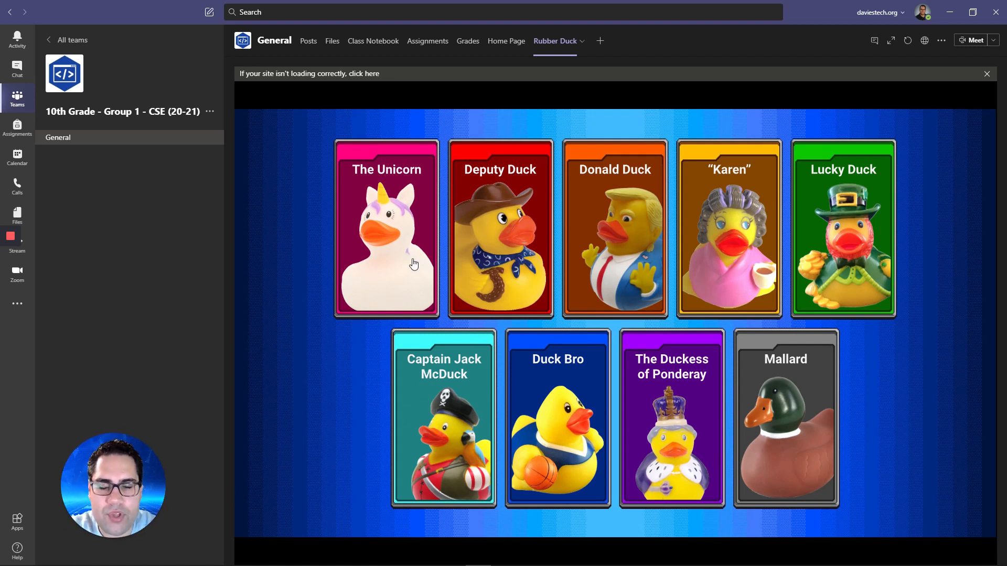
{"action": "left_click", "coordinate": [386, 228]}
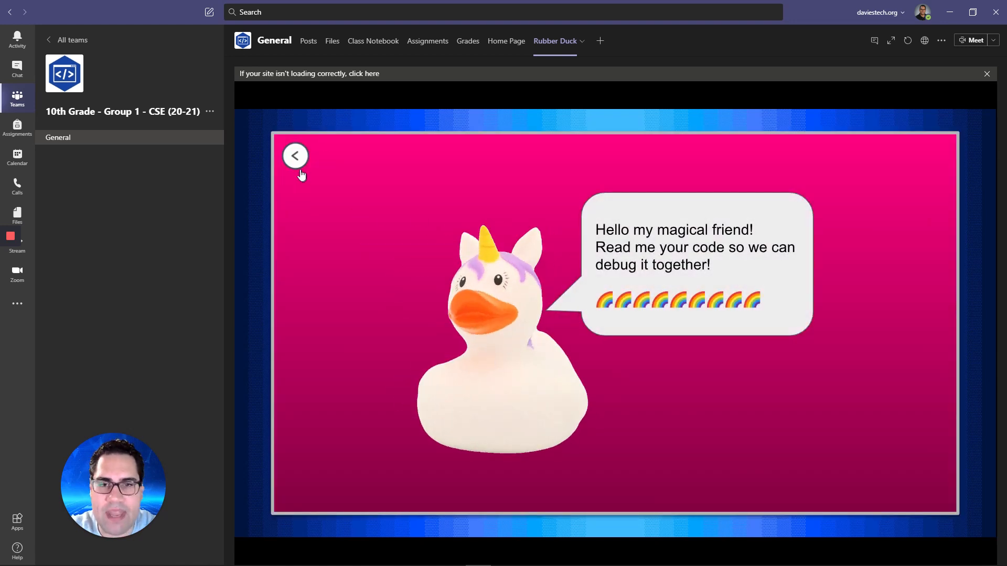
{"action": "mouse_move", "coordinate": [646, 435]}
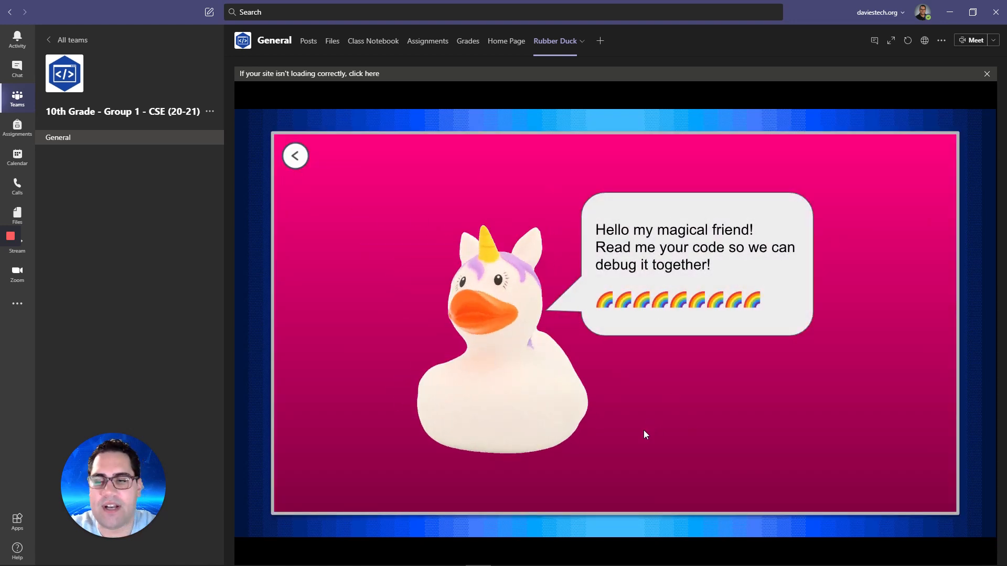
{"action": "mouse_move", "coordinate": [514, 460]}
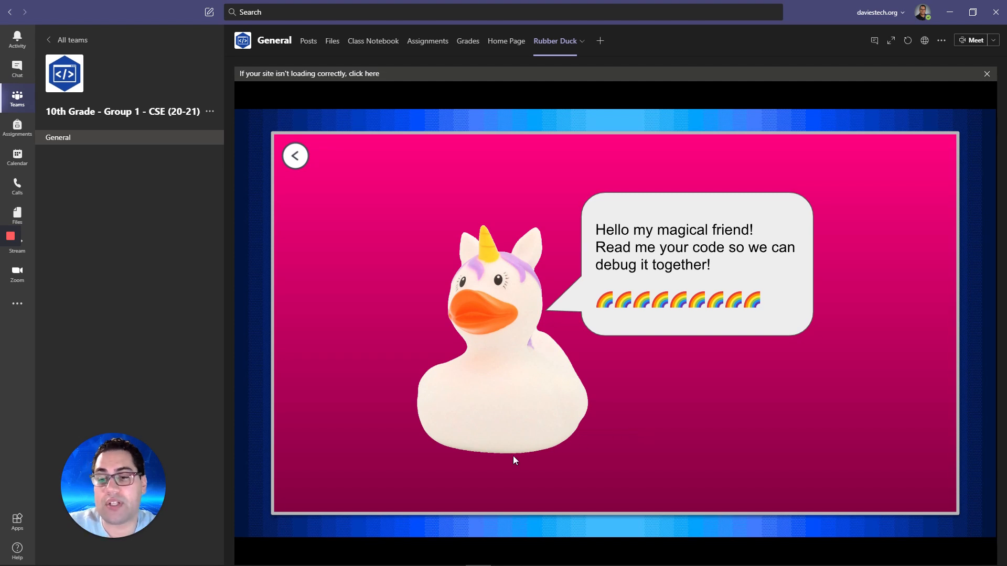
{"action": "mouse_move", "coordinate": [506, 367]}
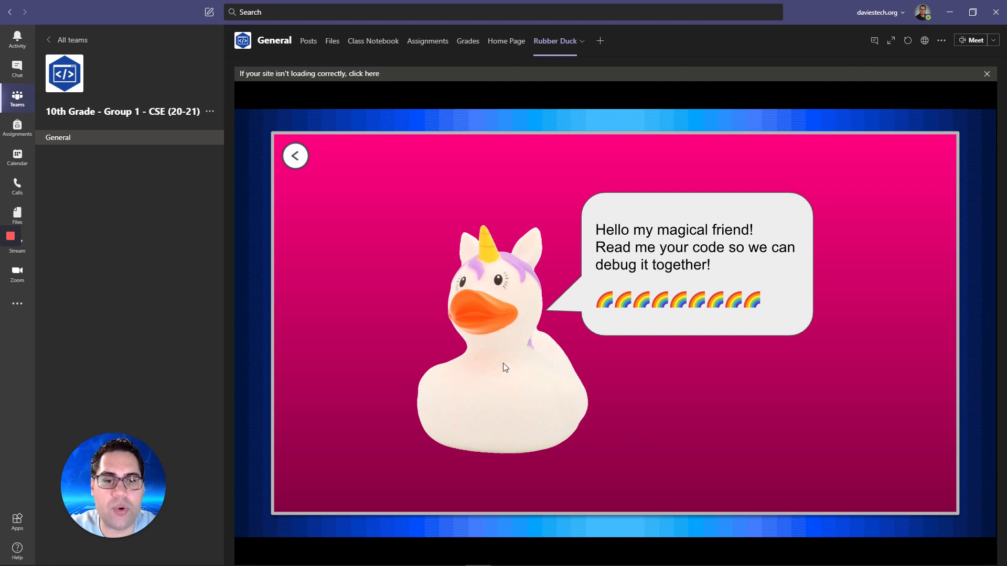
{"action": "left_click", "coordinate": [296, 155]}
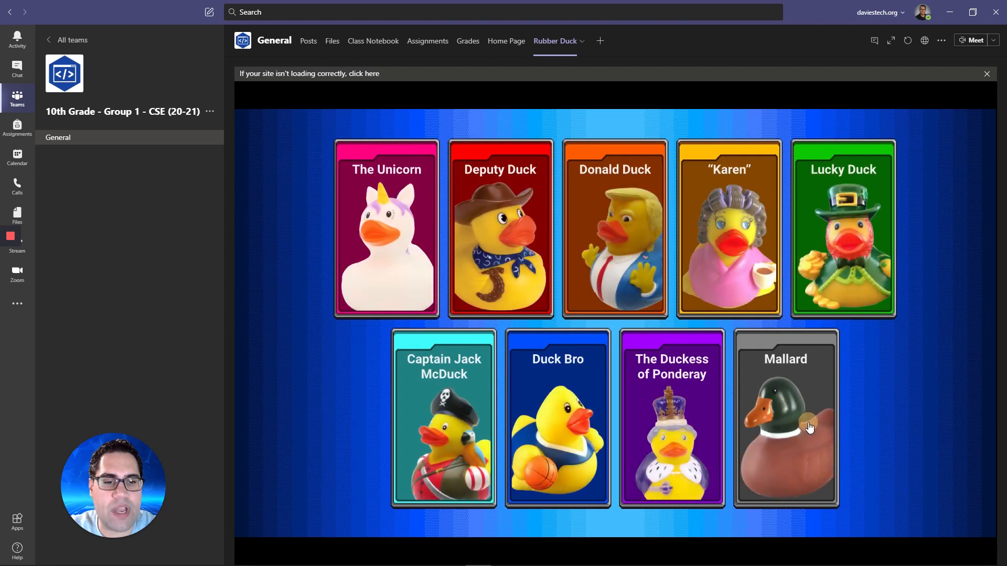
{"action": "left_click", "coordinate": [784, 418]}
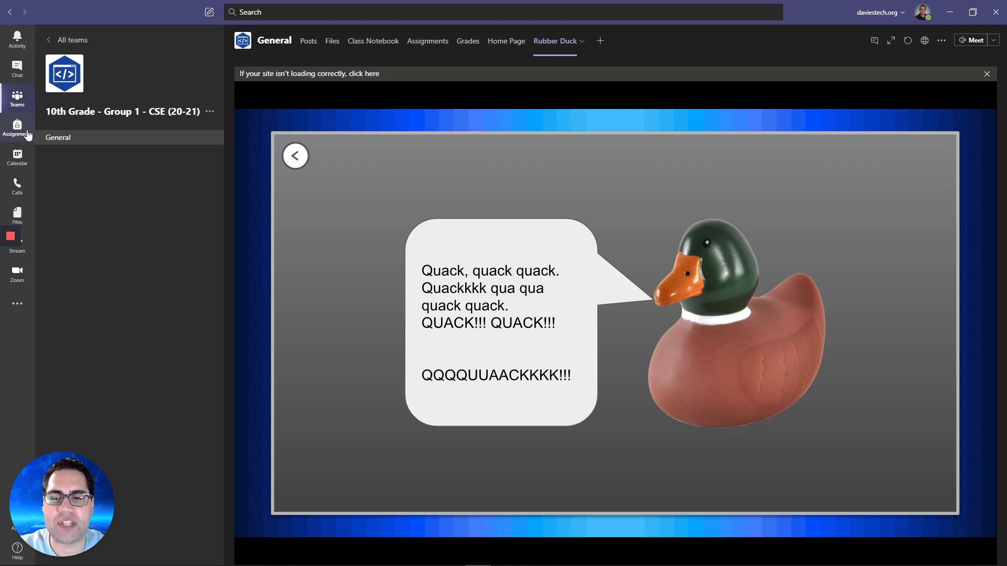
{"action": "mouse_move", "coordinate": [18, 140]}
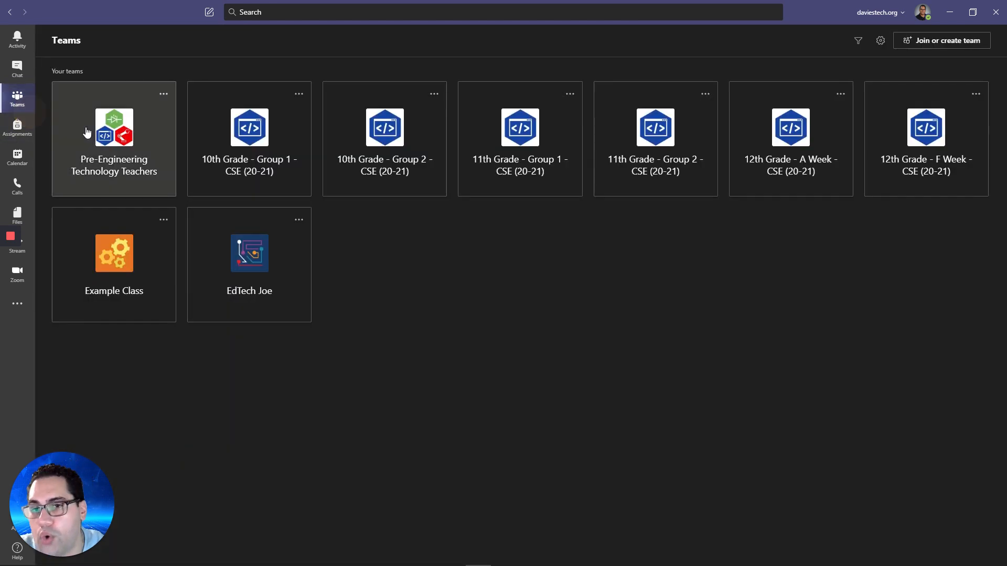
- Open the EdTech Joe team from the all-teams overview
{"action": "left_click", "coordinate": [250, 263]}
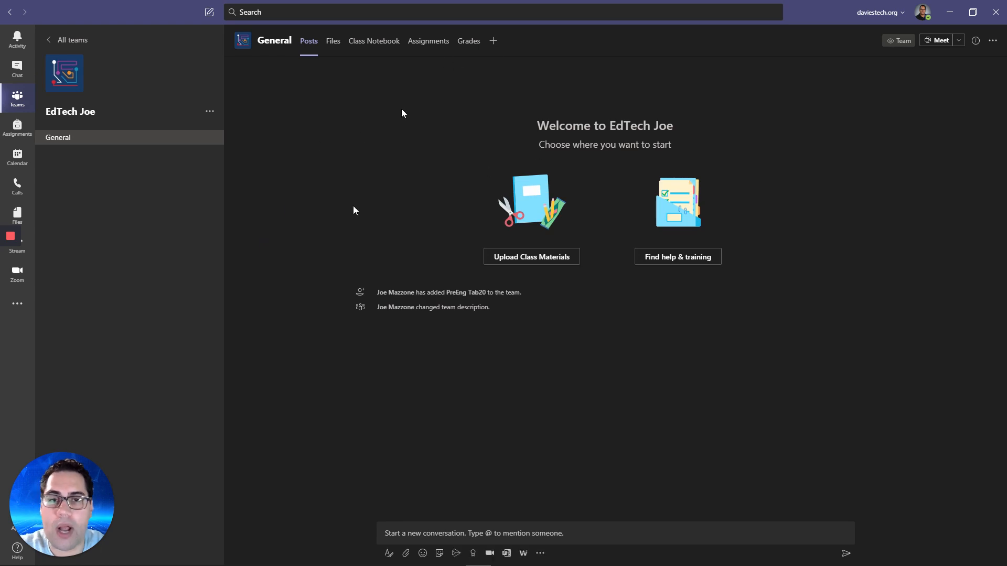
{"action": "mouse_move", "coordinate": [303, 278]}
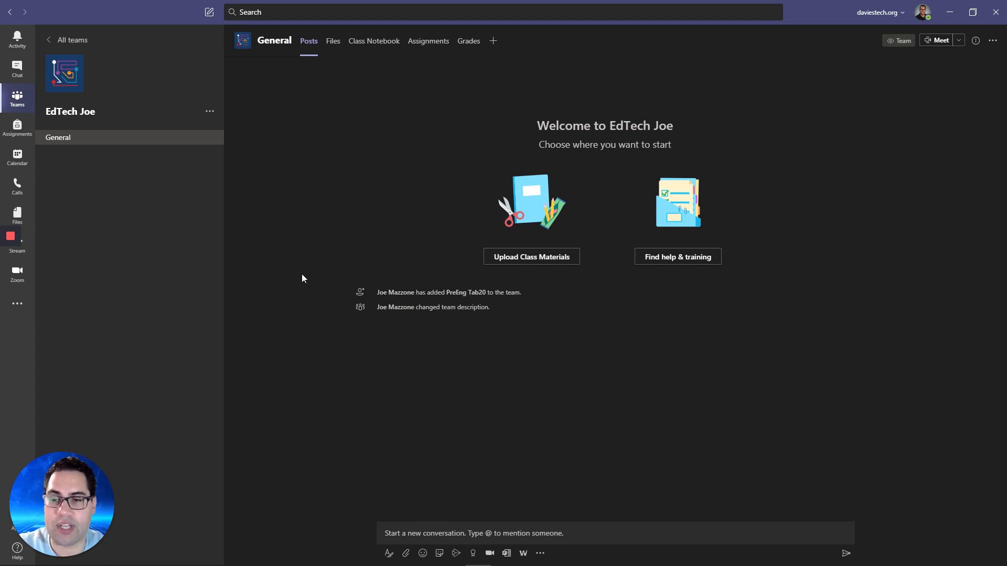
{"action": "mouse_move", "coordinate": [393, 428]}
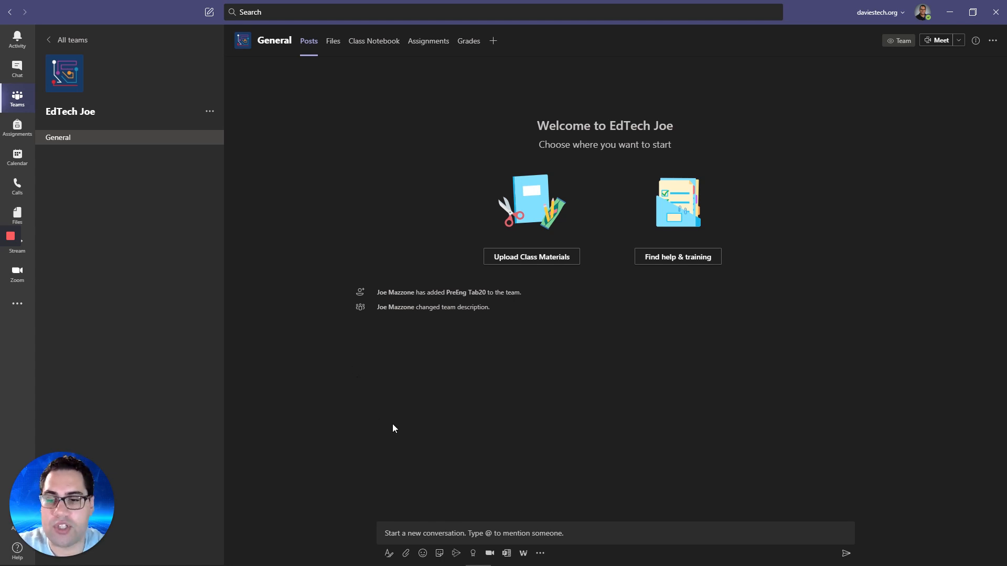
{"action": "mouse_move", "coordinate": [393, 519]}
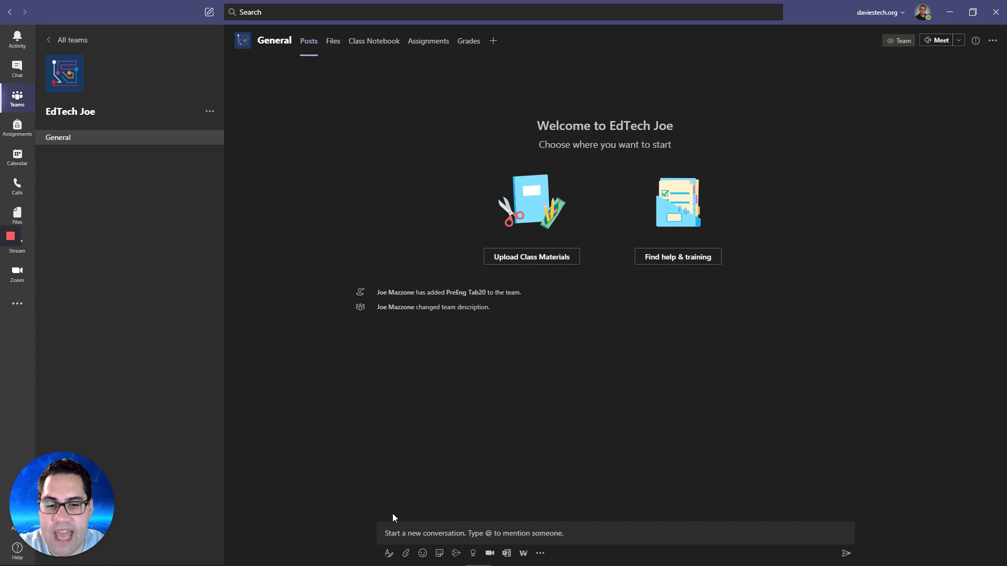
{"action": "mouse_move", "coordinate": [389, 498]}
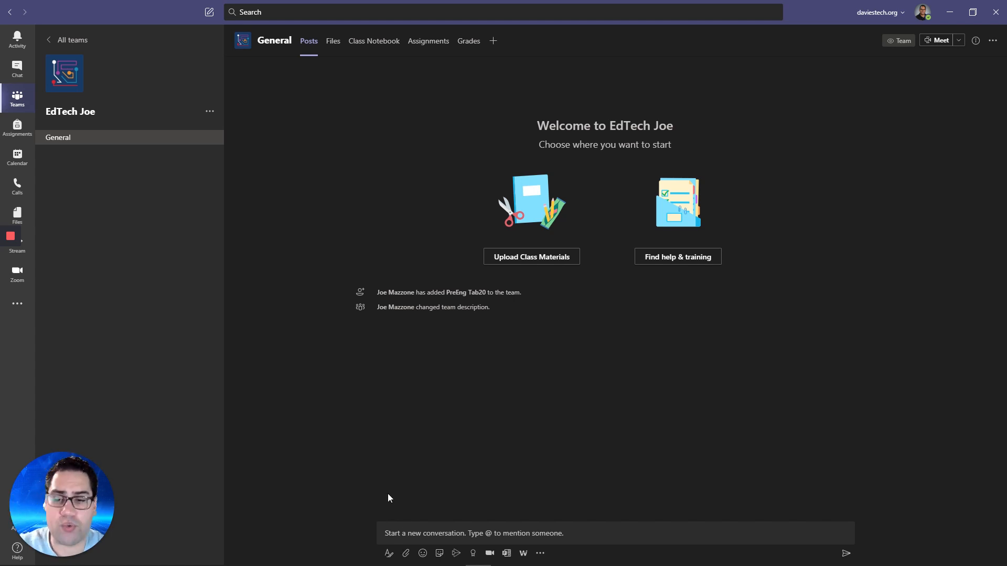
{"action": "mouse_move", "coordinate": [465, 560]}
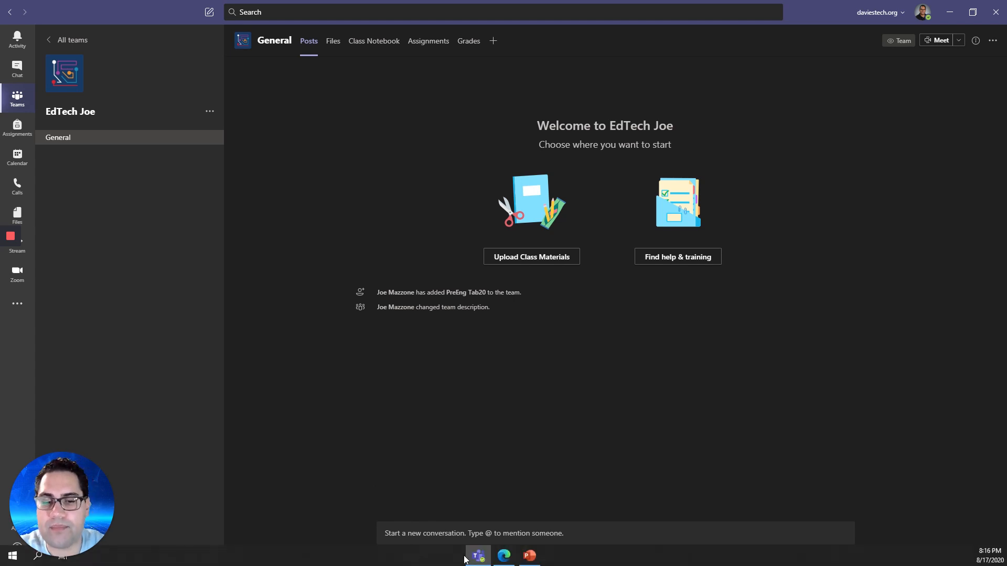
- Switch to the browser showing the CSE 10 Group 1 Daily Agenda deck
{"action": "left_click", "coordinate": [504, 555]}
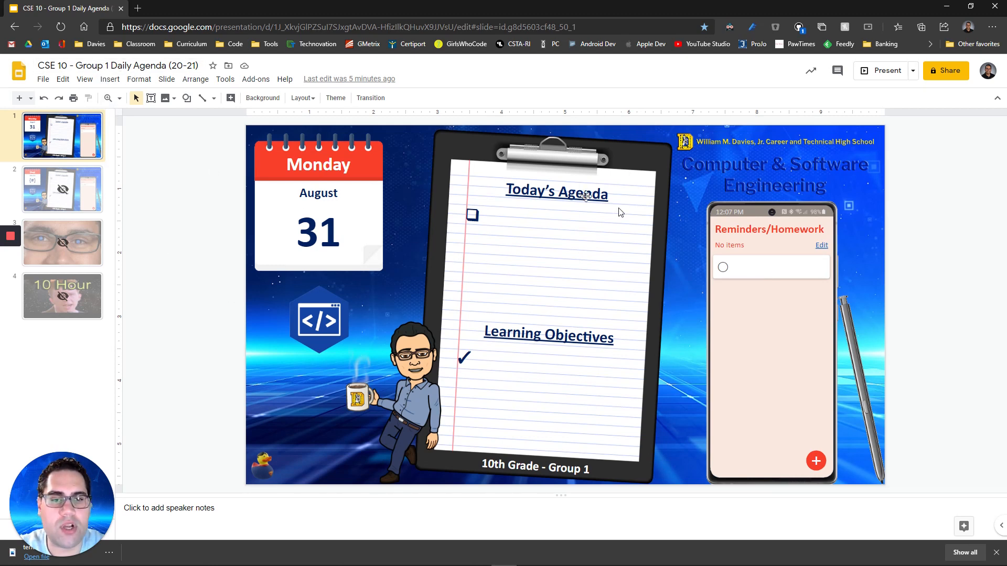
{"action": "mouse_move", "coordinate": [492, 333]}
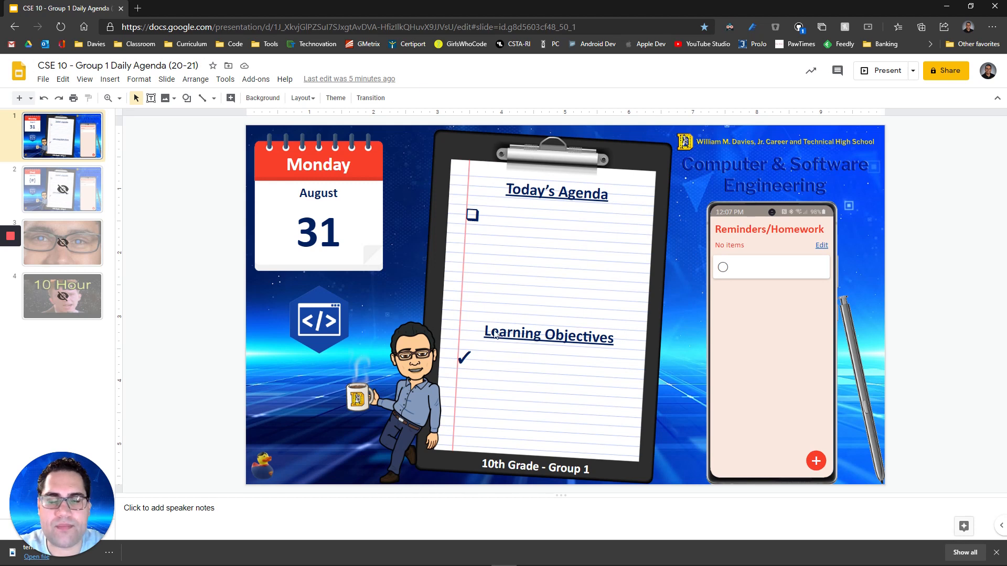
{"action": "mouse_move", "coordinate": [280, 276]}
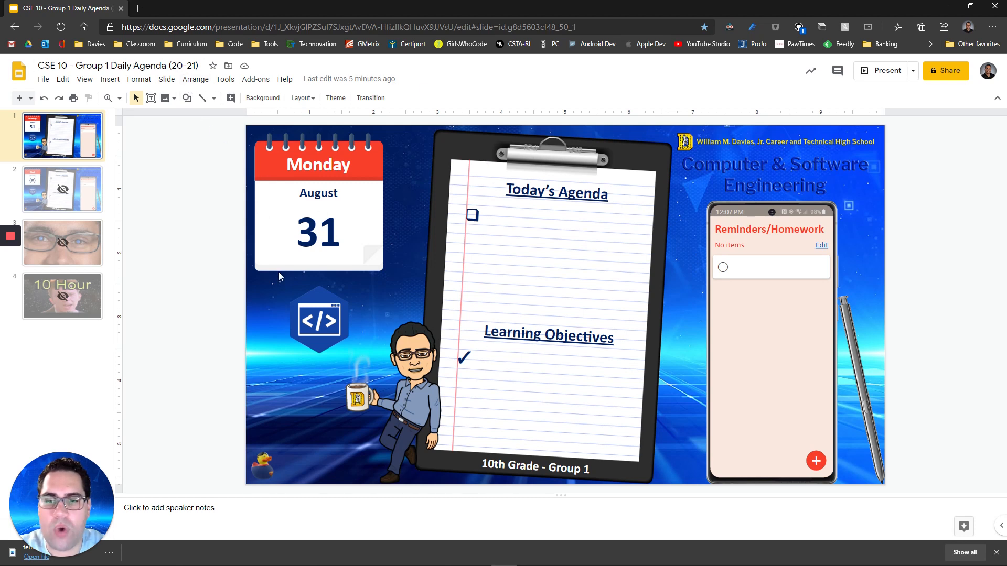
{"action": "mouse_move", "coordinate": [83, 410]}
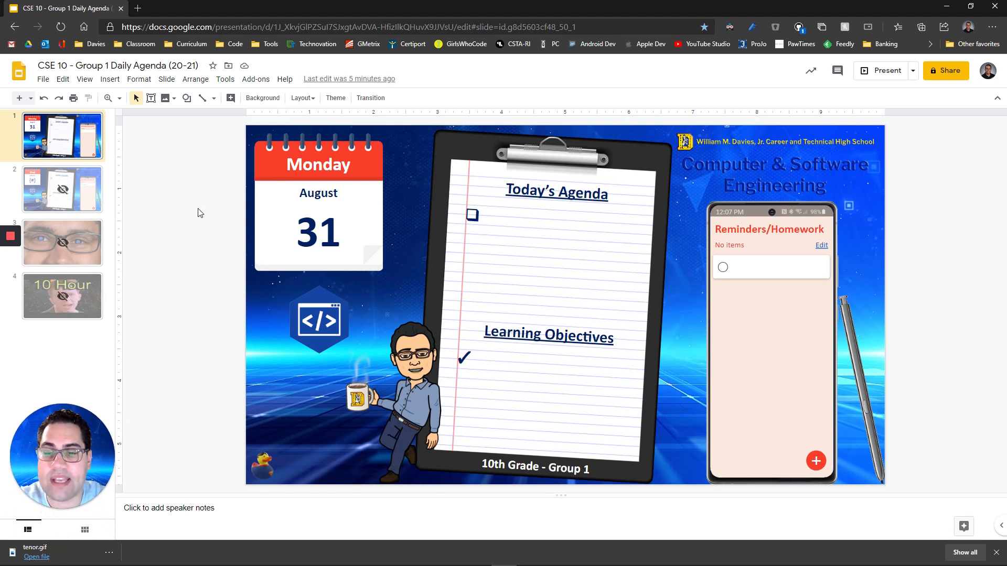
{"action": "mouse_move", "coordinate": [238, 343]}
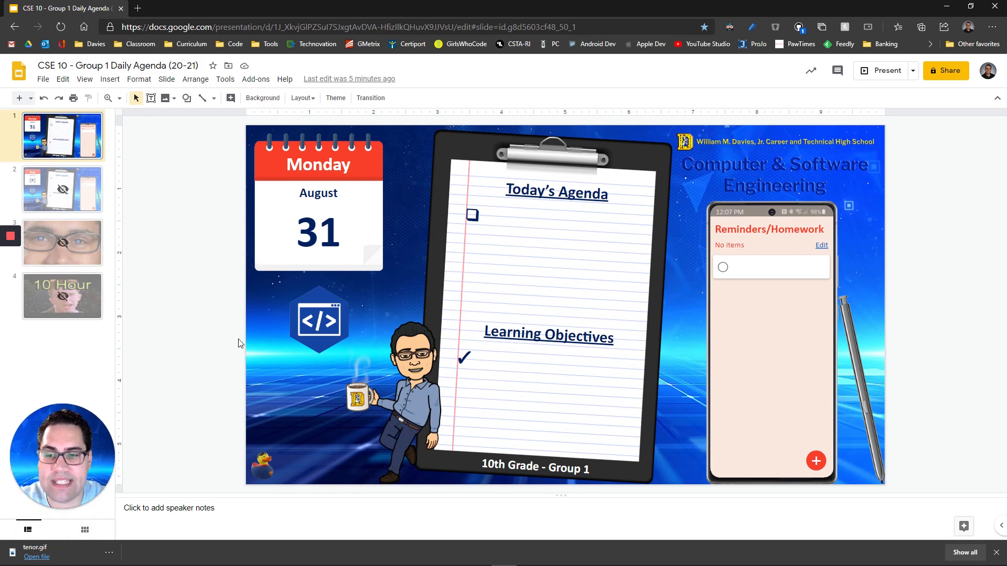
{"action": "mouse_move", "coordinate": [43, 84]}
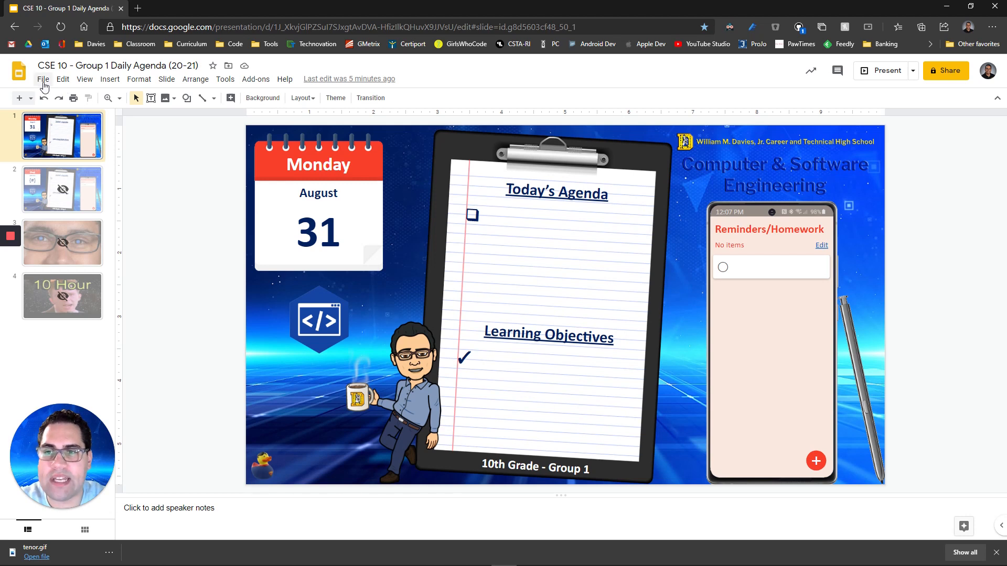
{"action": "mouse_move", "coordinate": [165, 487]}
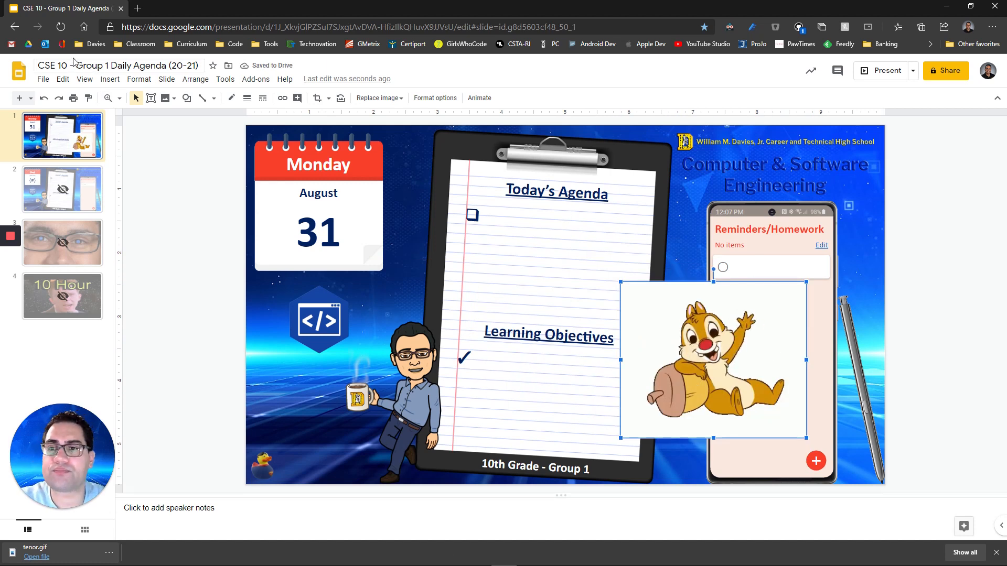
- Use File > Publish to the web on the agenda presentation
{"action": "left_click", "coordinate": [43, 78]}
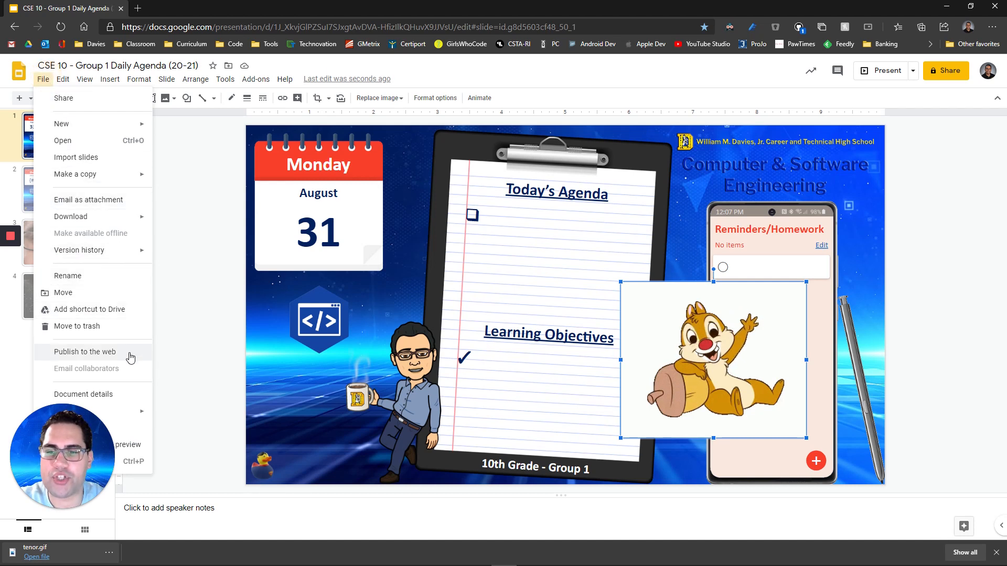
{"action": "left_click", "coordinate": [84, 351]}
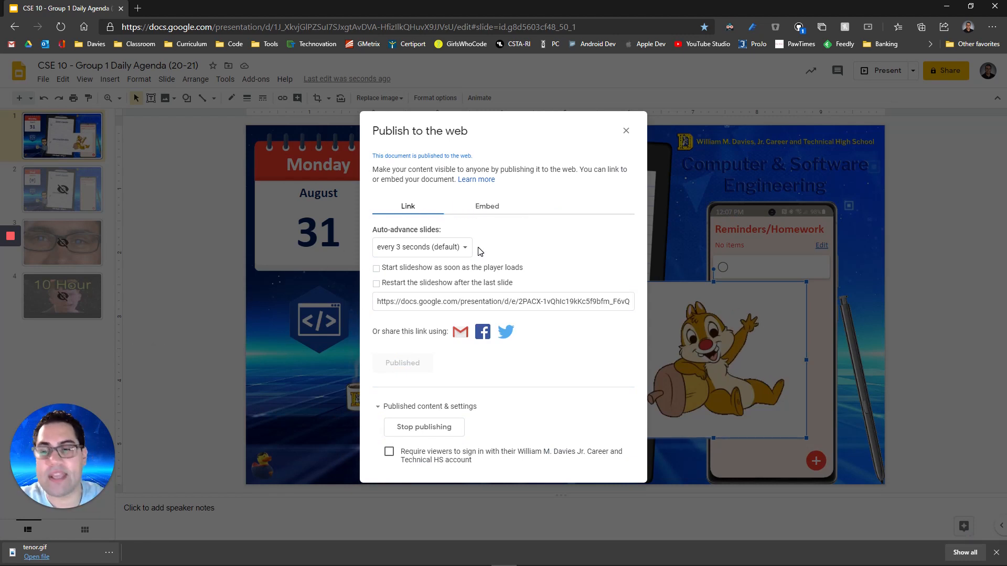
{"action": "mouse_move", "coordinate": [426, 383]}
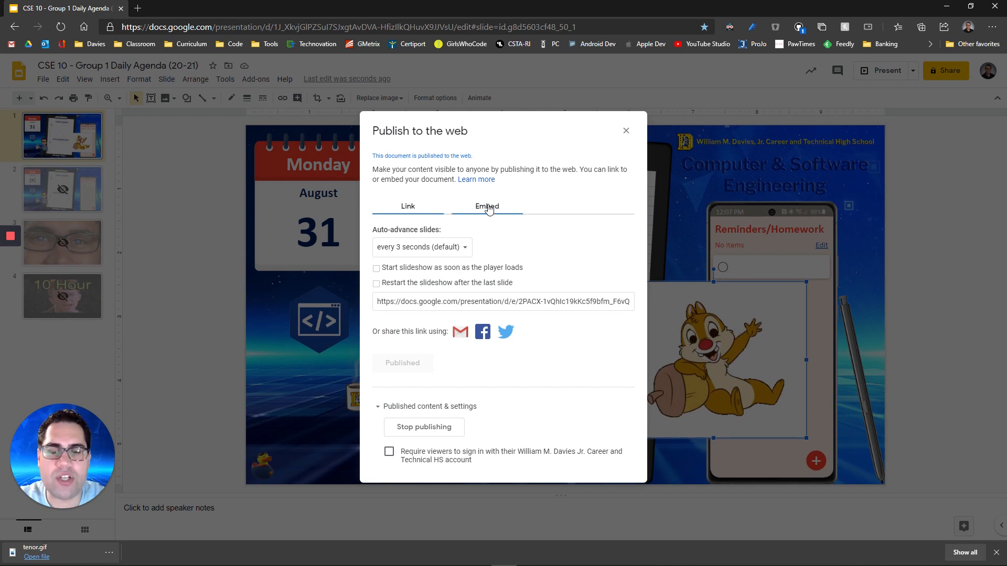
- Copy the slideshow's src URL from the Embed code, then return to Teams
{"action": "left_click", "coordinate": [486, 207]}
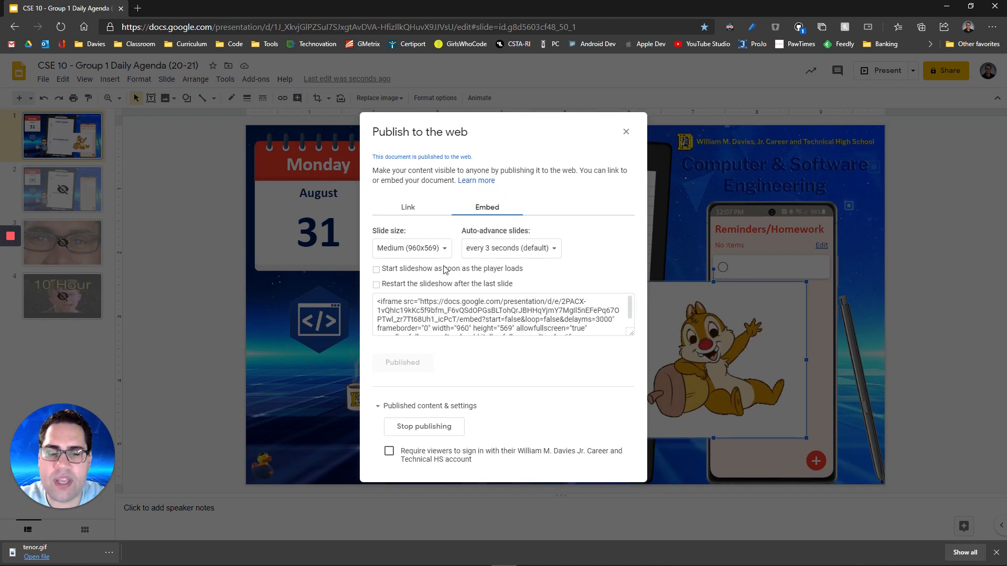
{"action": "left_click", "coordinate": [408, 206]}
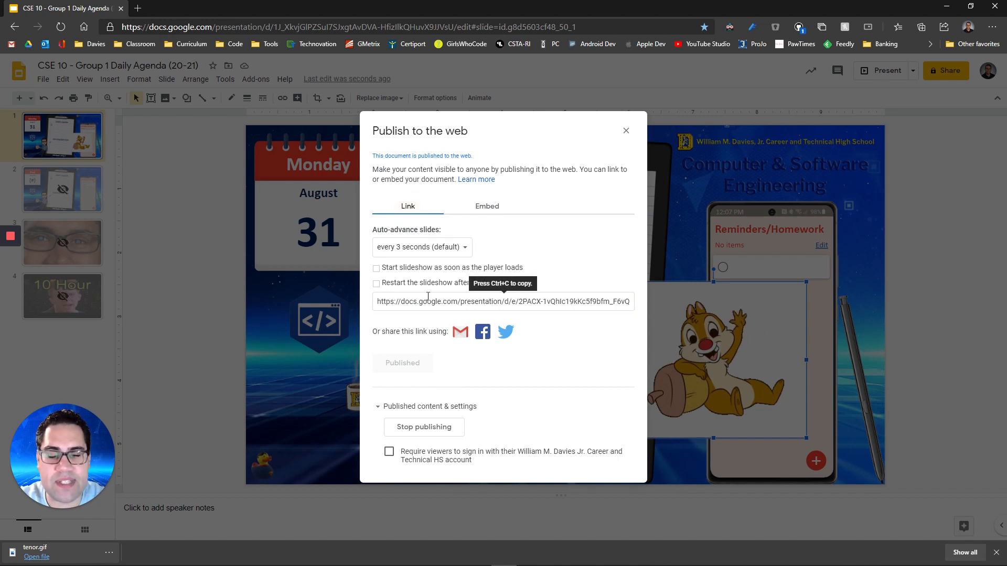
{"action": "left_click", "coordinate": [487, 206]}
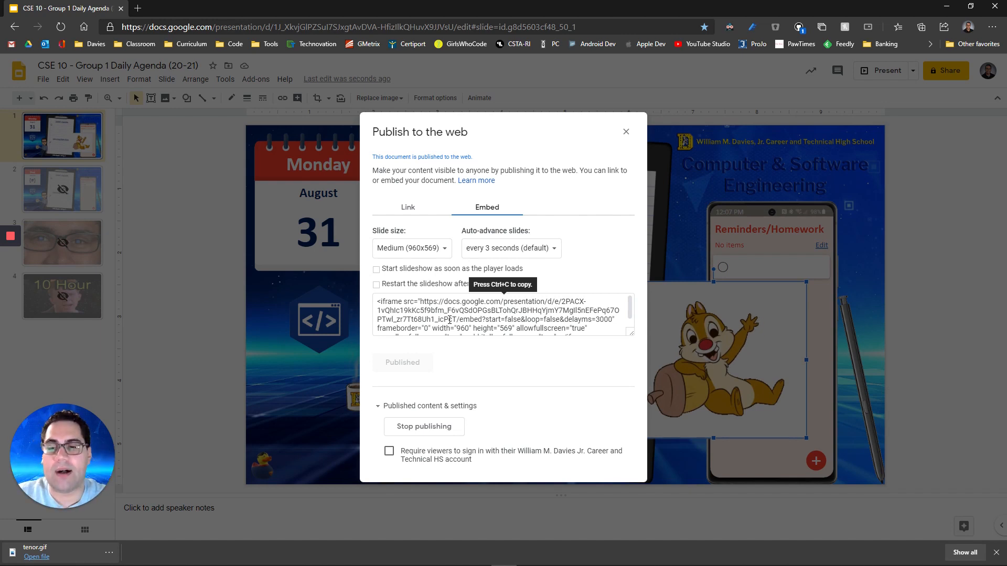
{"action": "mouse_move", "coordinate": [385, 201]}
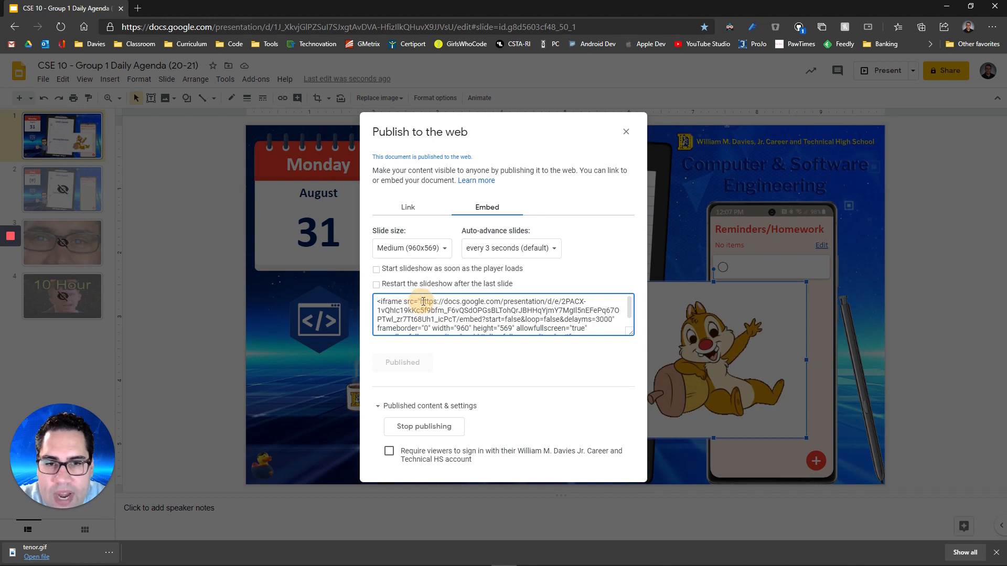
{"action": "triple_click", "coordinate": [482, 314]}
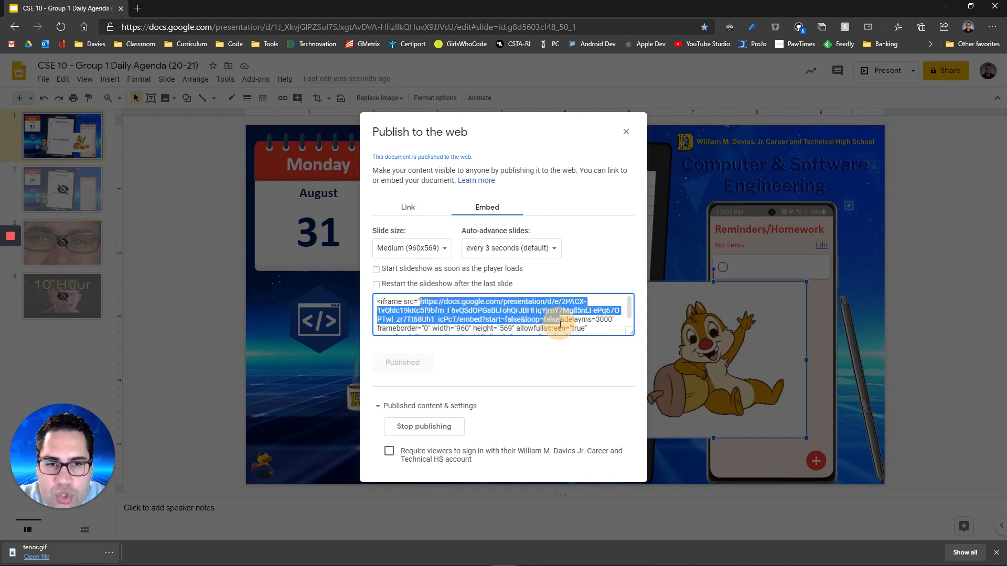
{"action": "left_click", "coordinate": [501, 315]}
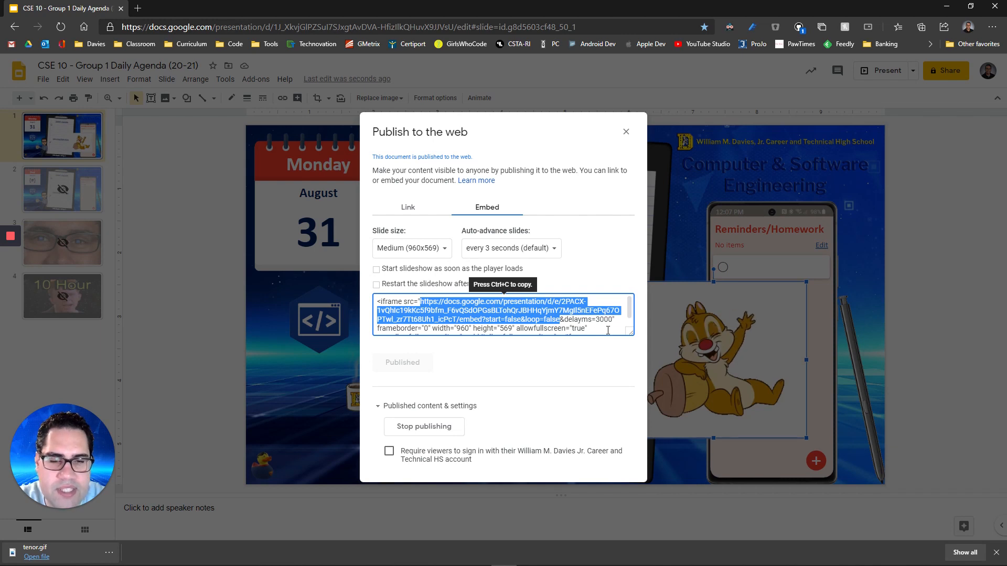
{"action": "mouse_move", "coordinate": [582, 349]}
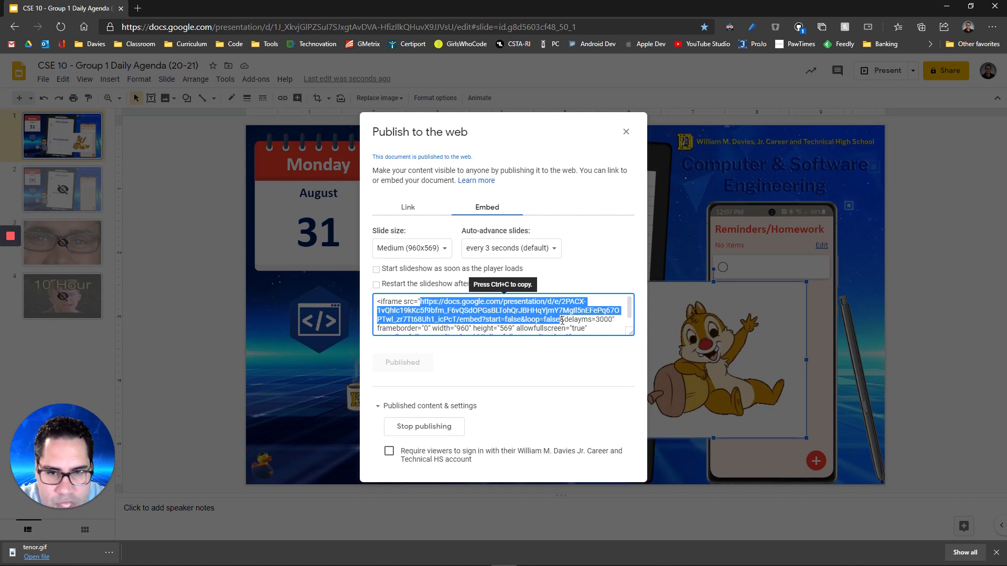
{"action": "mouse_move", "coordinate": [651, 369]}
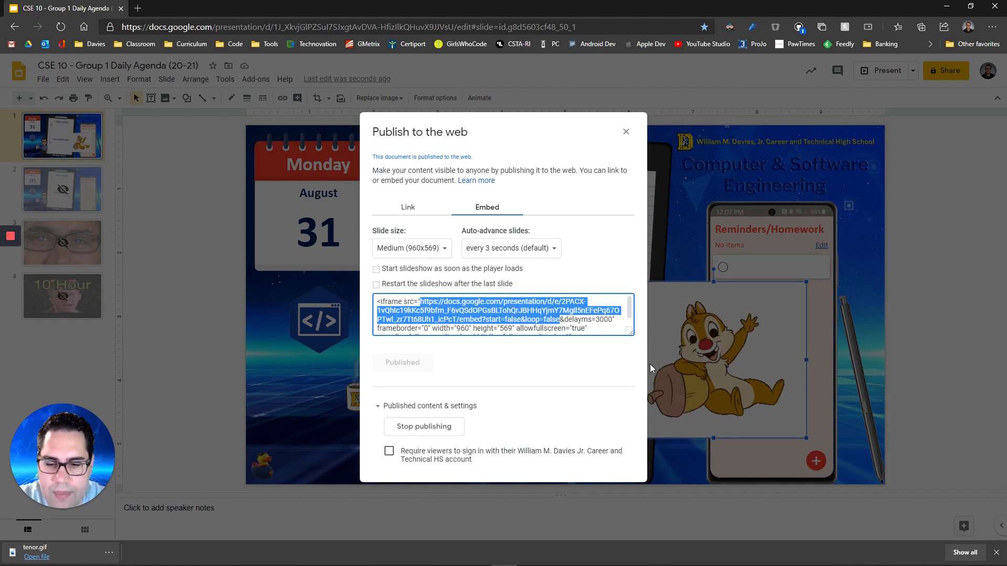
{"action": "left_click", "coordinate": [503, 315]}
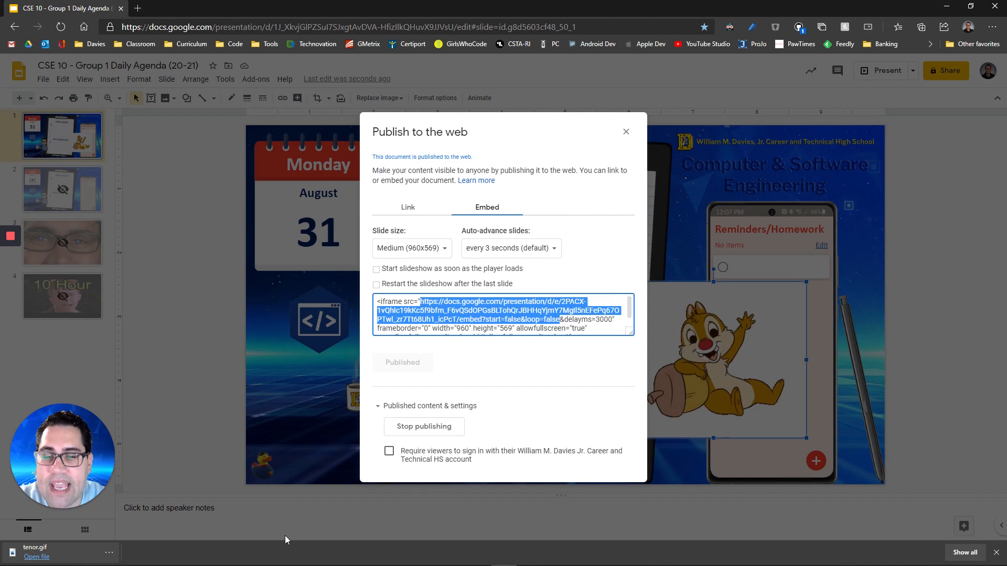
{"action": "left_click", "coordinate": [477, 560]}
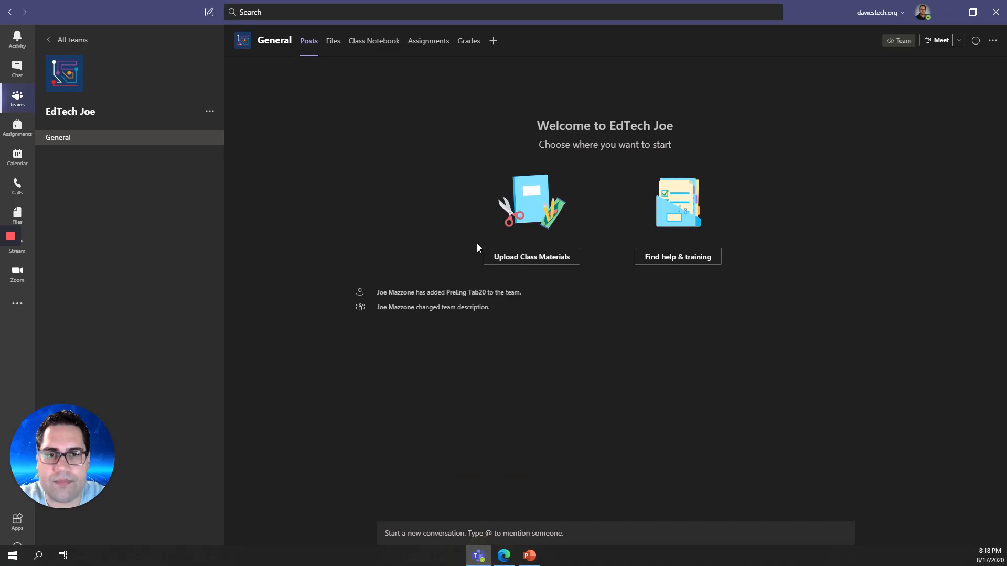
- Add a Website tab named 'Google Slides' with the published slideshow URL
{"action": "left_click", "coordinate": [492, 40]}
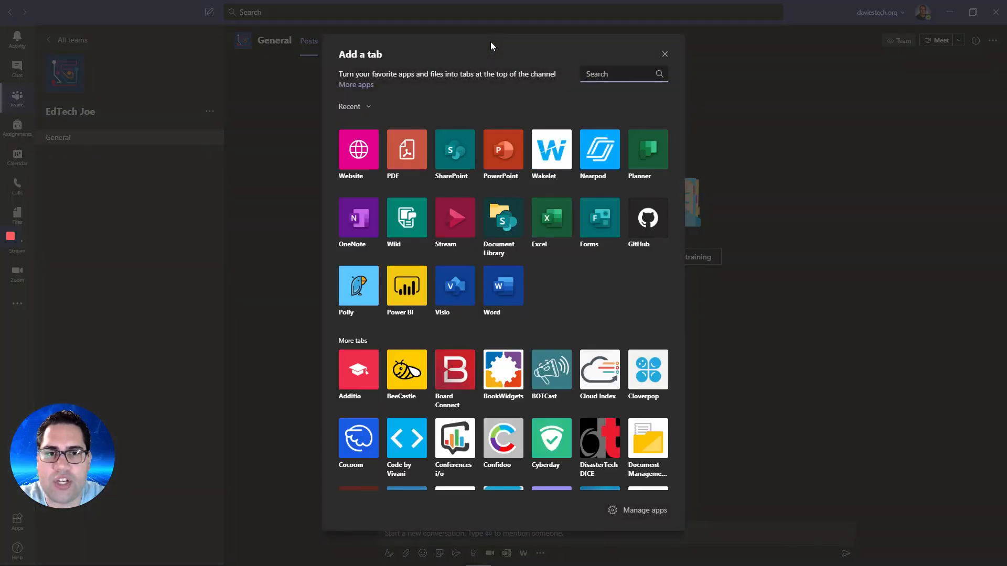
{"action": "mouse_move", "coordinate": [358, 150]}
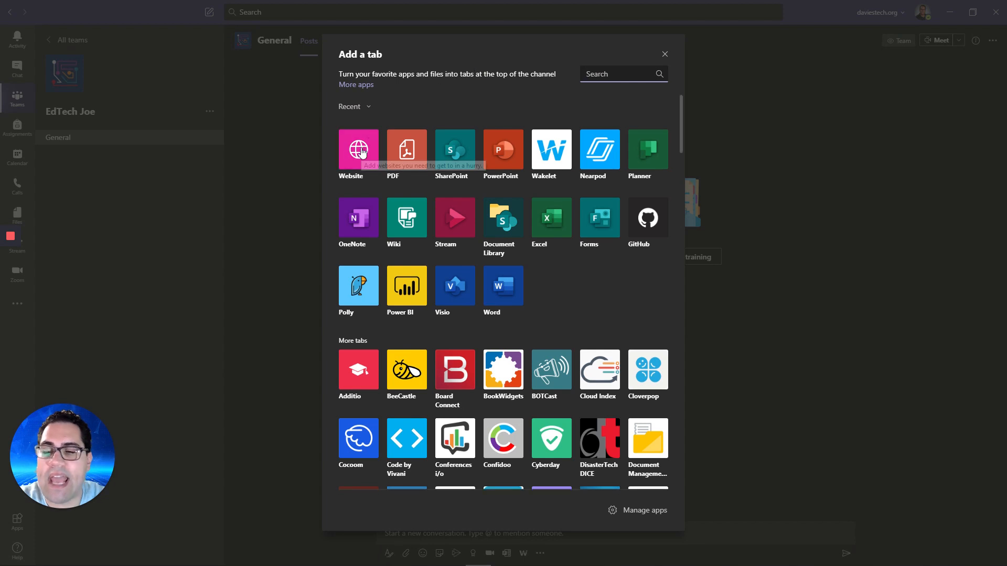
{"action": "left_click", "coordinate": [358, 151]}
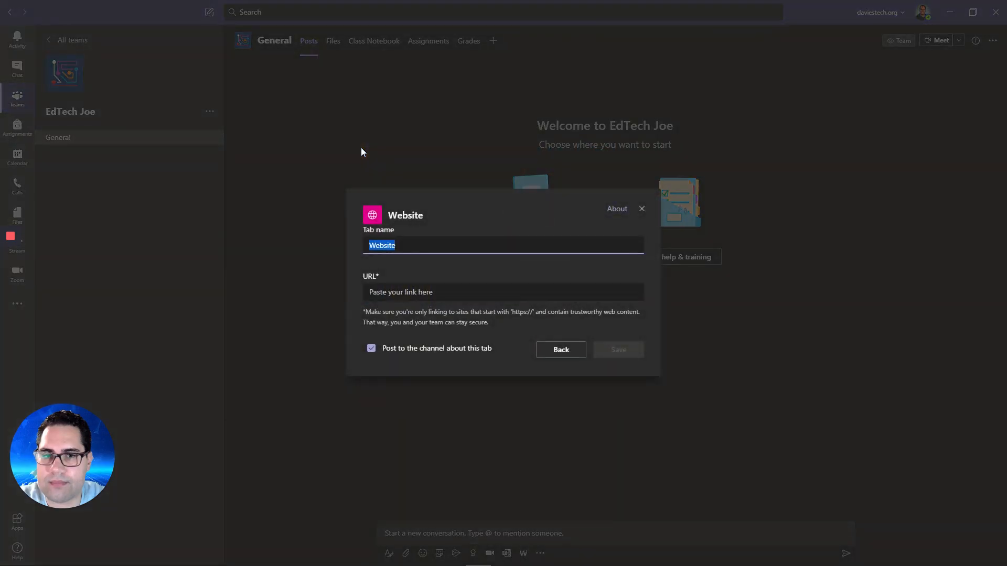
{"action": "mouse_move", "coordinate": [411, 261]}
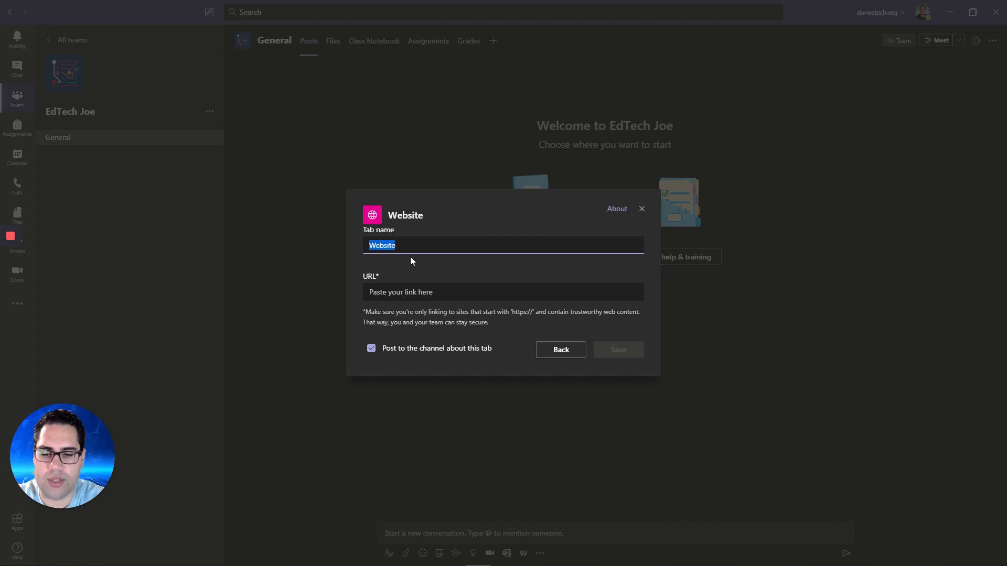
{"action": "type", "text": "Google Slides"}
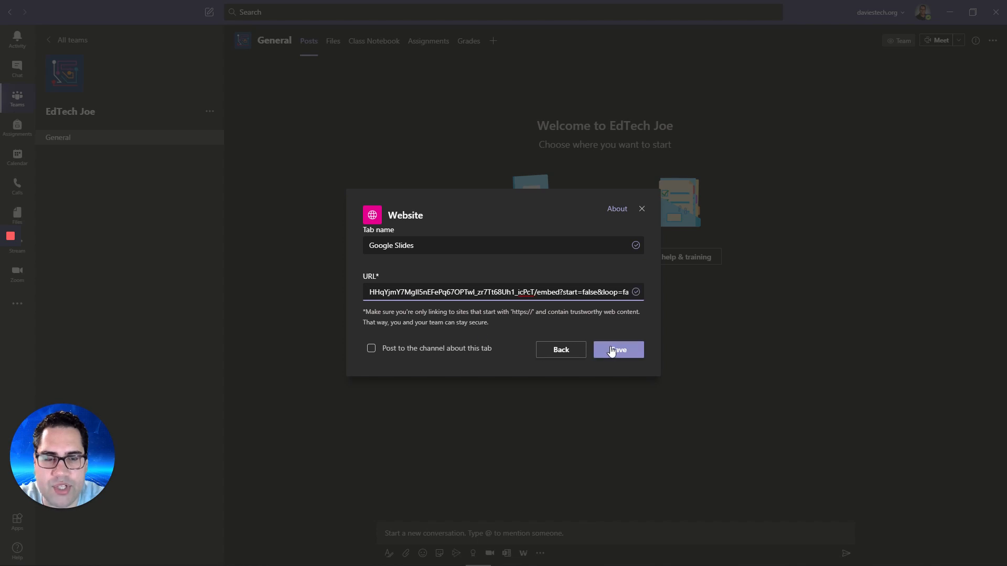
{"action": "left_click", "coordinate": [617, 349]}
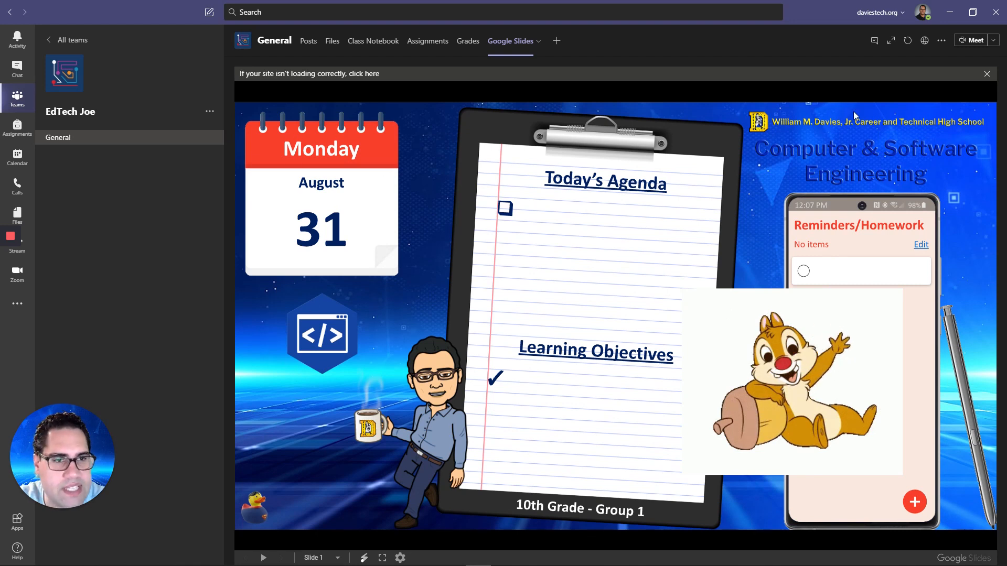
{"action": "mouse_move", "coordinate": [838, 468]}
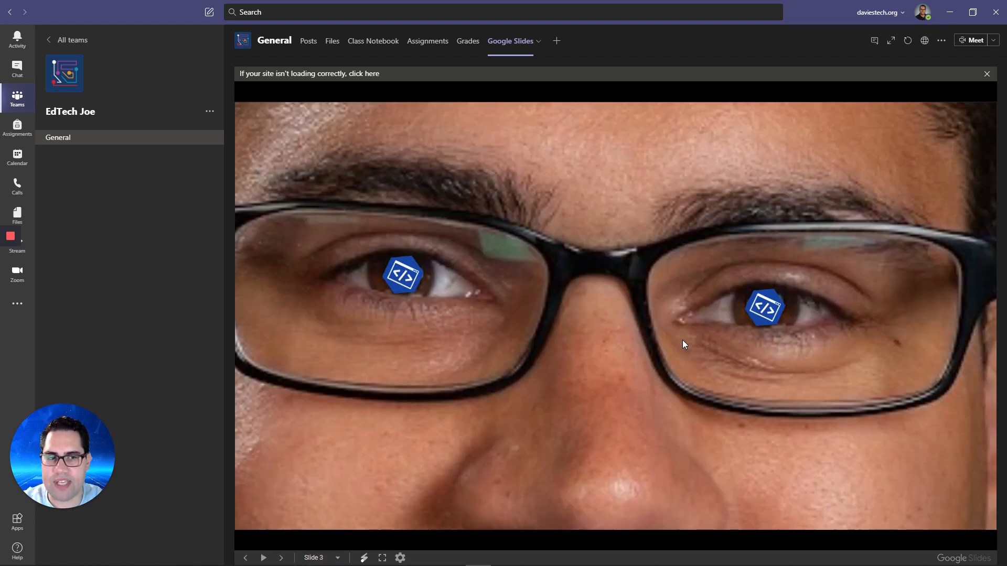
- Jump the embedded slideshow back to slide 1 and open the tab's dropdown menu
{"action": "left_click", "coordinate": [337, 558]}
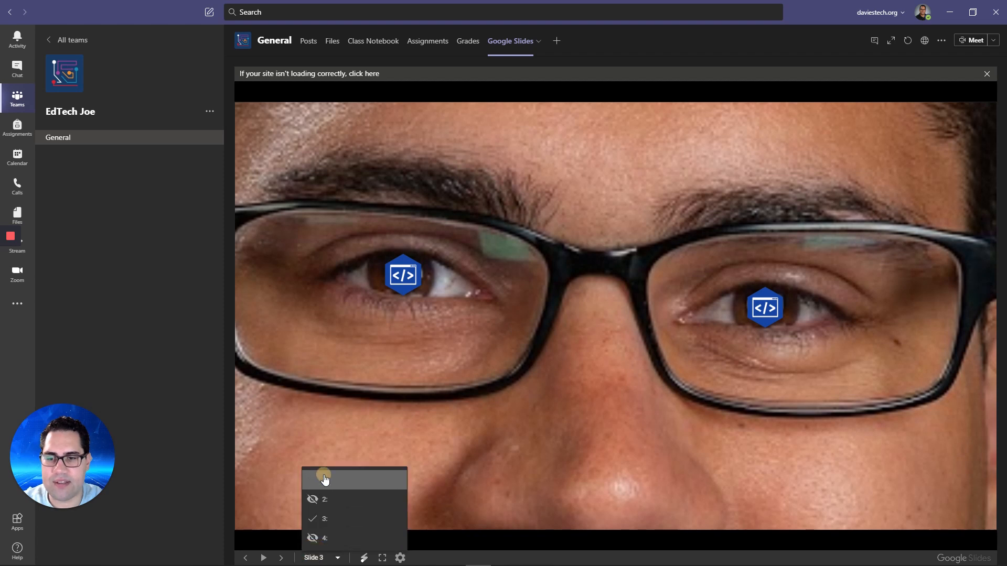
{"action": "left_click", "coordinate": [325, 479]}
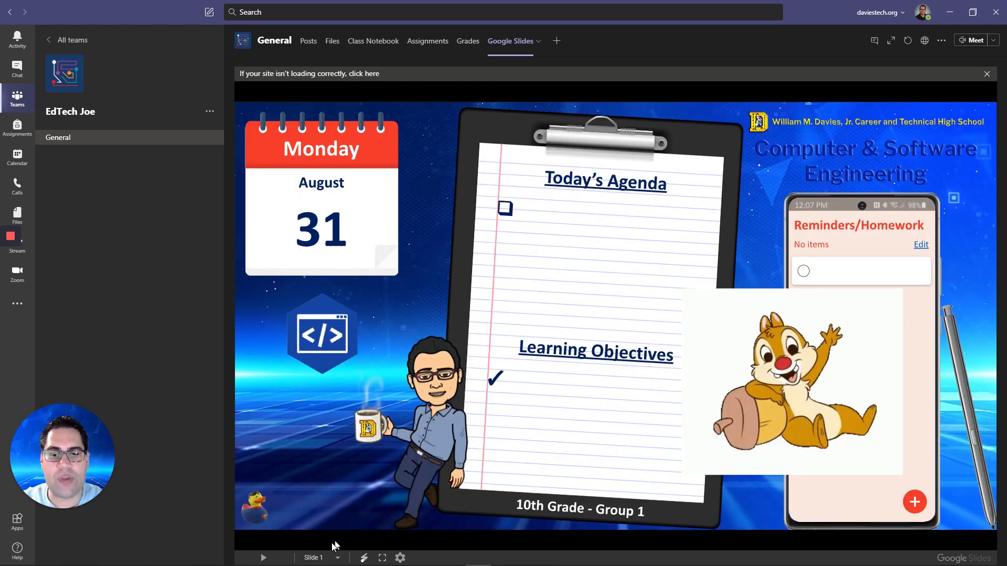
{"action": "left_click", "coordinate": [538, 40]}
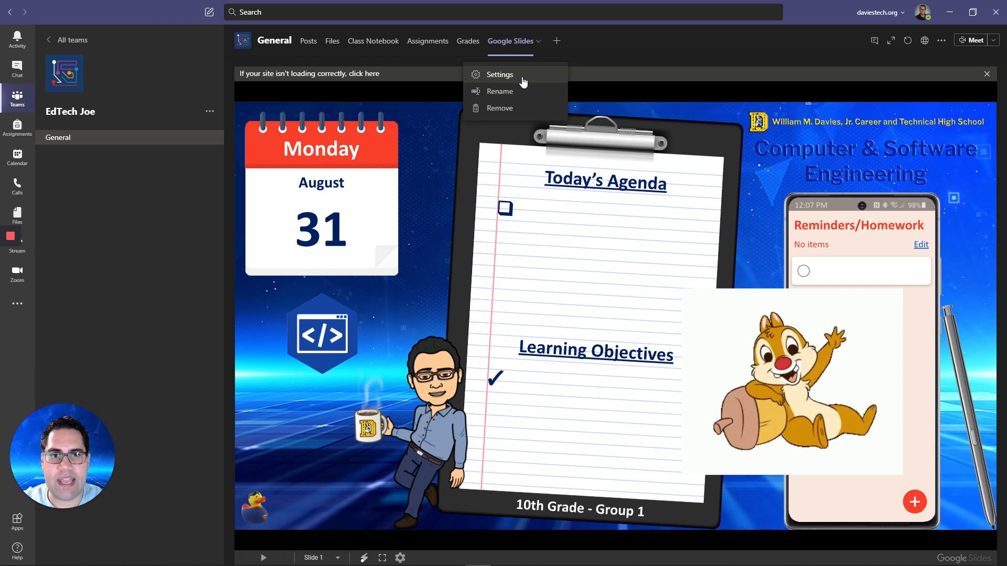
- Append '&rm=minimal' to the Google Slides tab's URL in Settings and save
{"action": "left_click", "coordinate": [500, 74]}
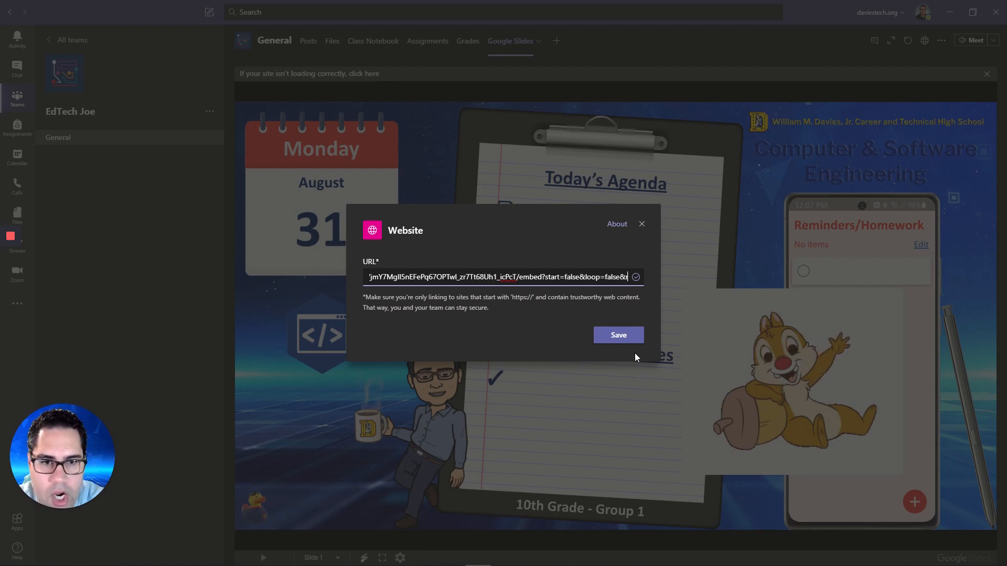
{"action": "type", "text": "&rm=m"}
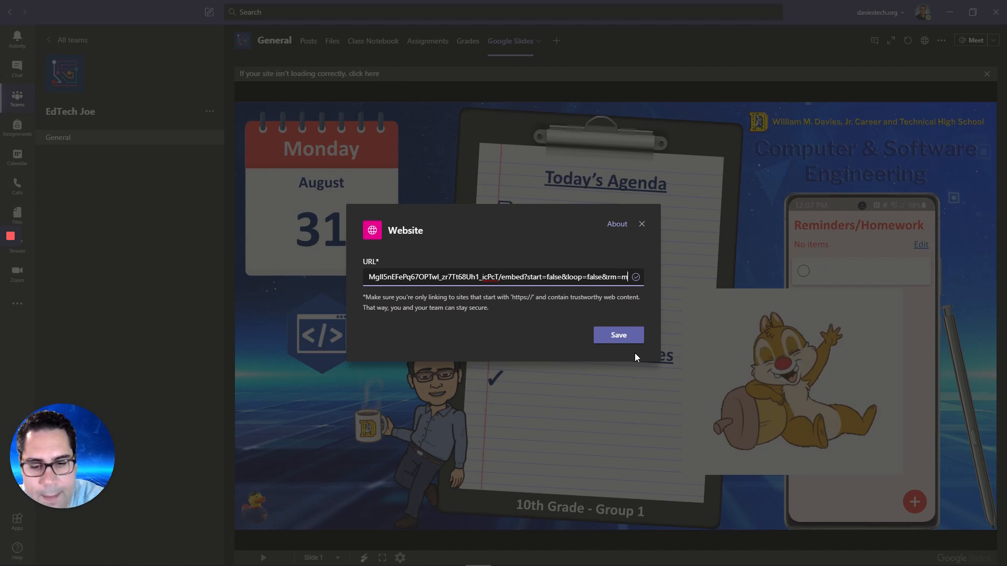
{"action": "type", "text": "inimal"}
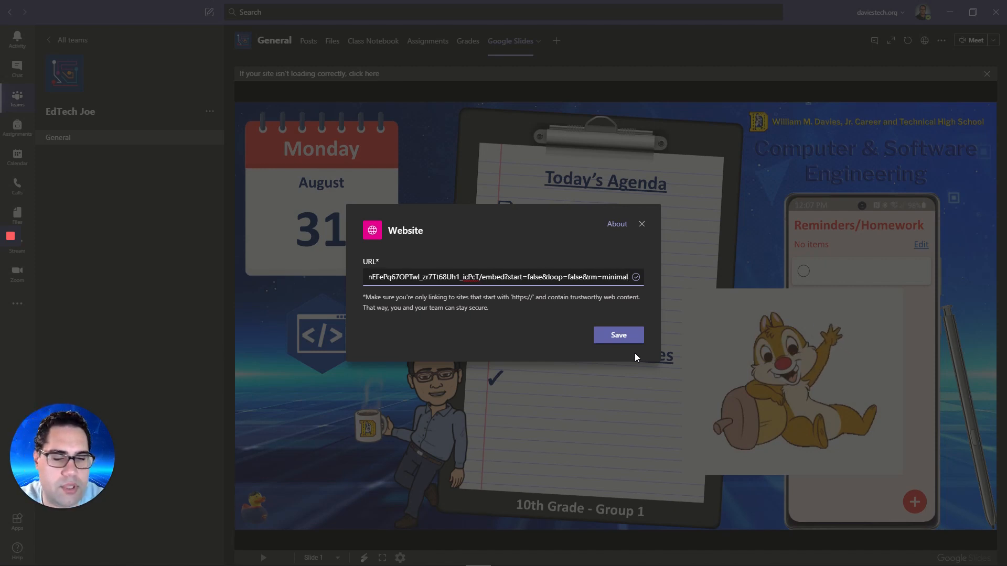
{"action": "mouse_move", "coordinate": [698, 558]}
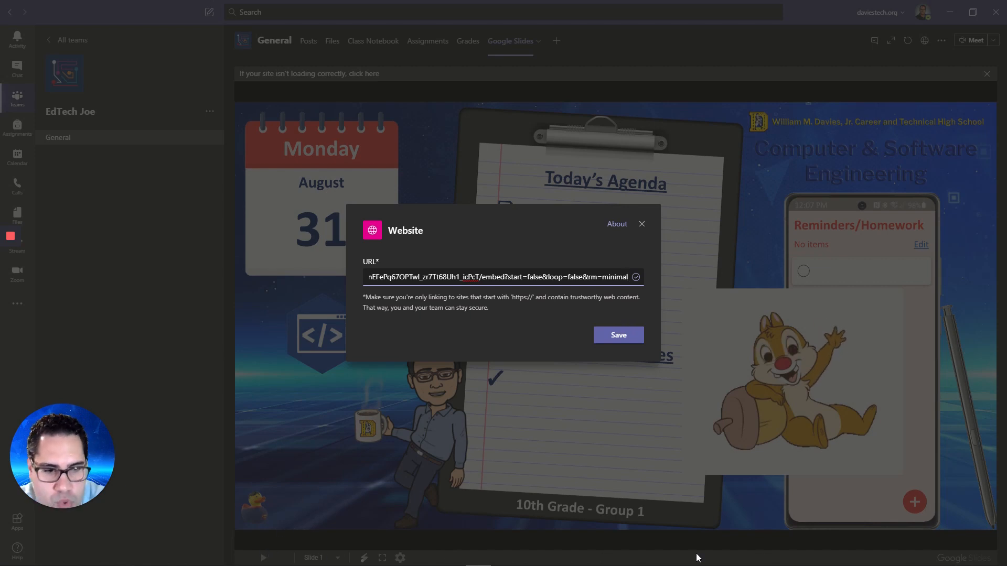
{"action": "left_click", "coordinate": [617, 335]}
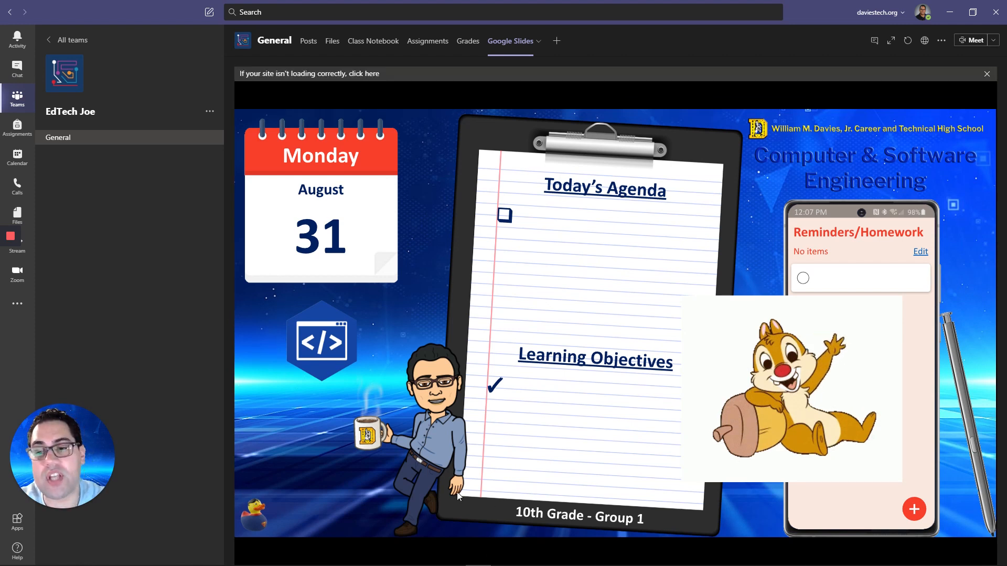
{"action": "mouse_move", "coordinate": [377, 376]}
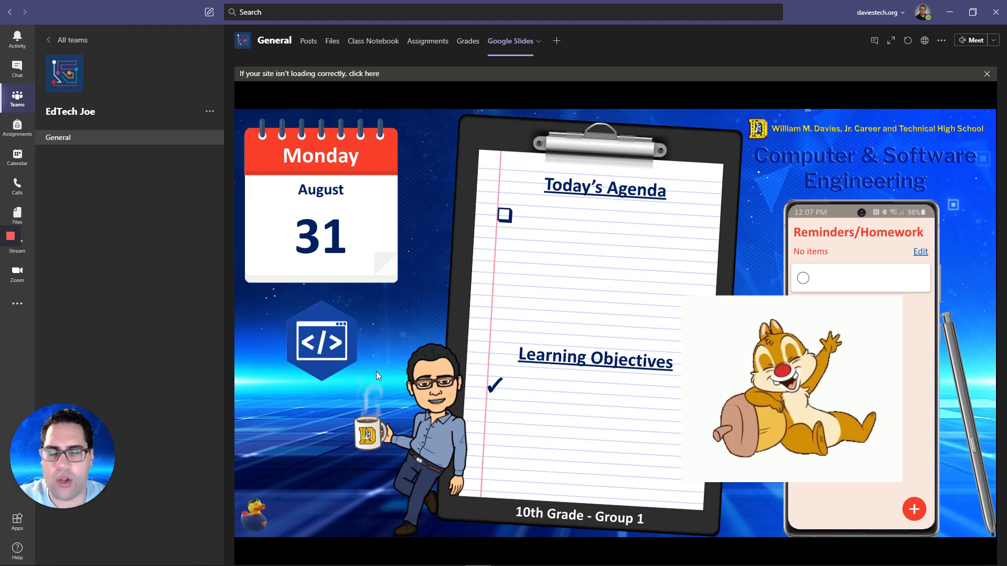
{"action": "mouse_move", "coordinate": [429, 422]}
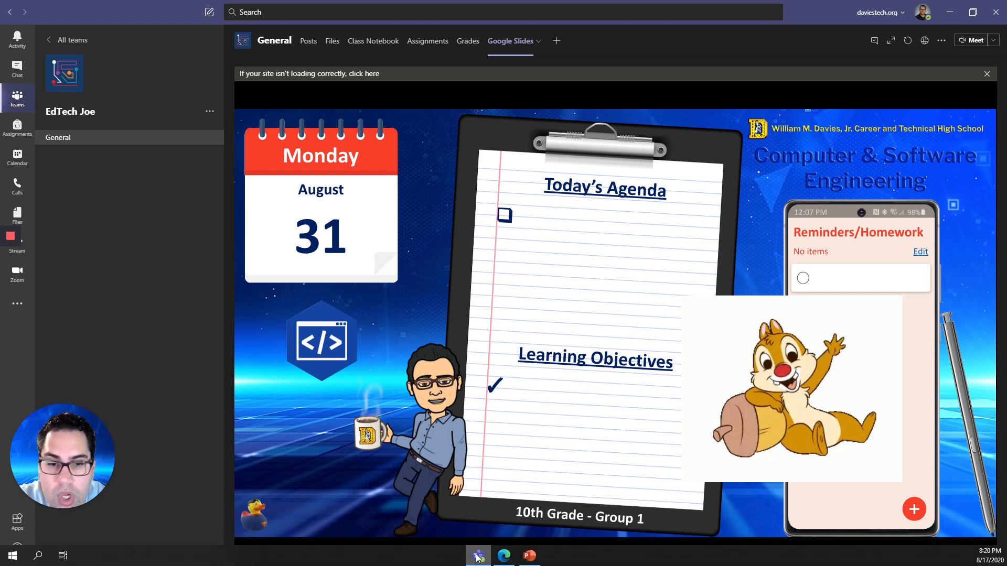
- Switch to the agenda presentation in the Edge browser
{"action": "left_click", "coordinate": [504, 555]}
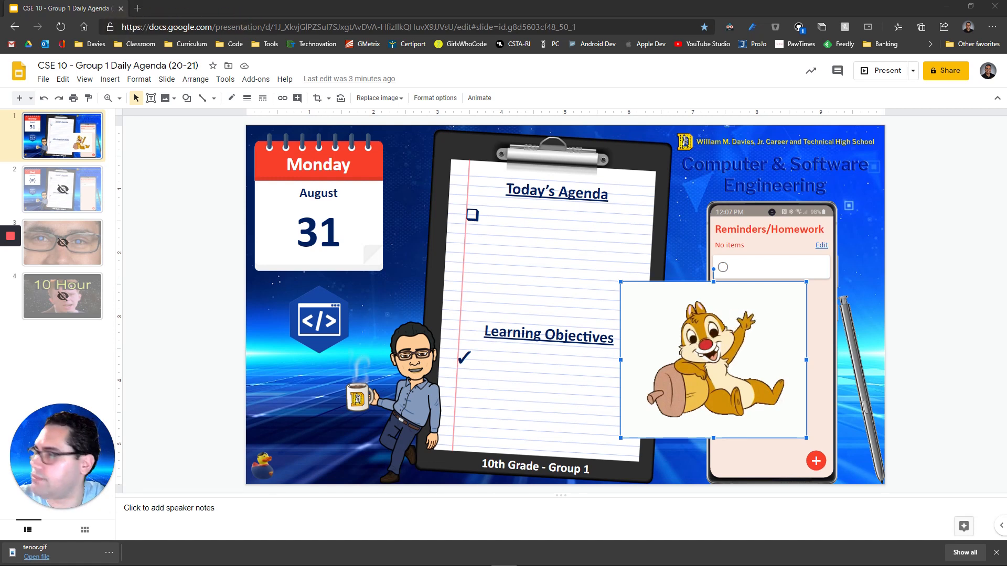
{"action": "double_click", "coordinate": [504, 219]}
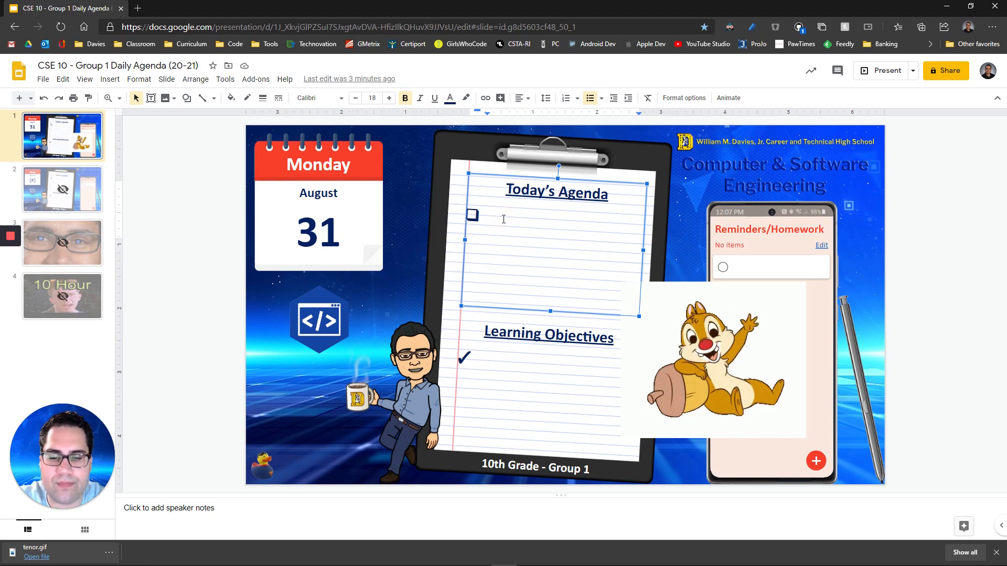
{"action": "type", "text": "https://www.daviestech.org/"}
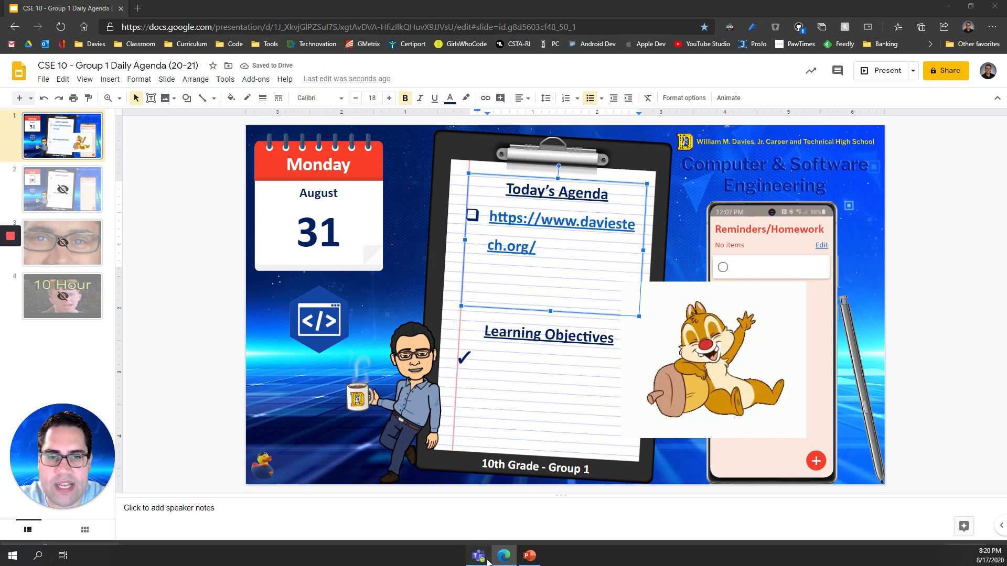
{"action": "left_click", "coordinate": [477, 555]}
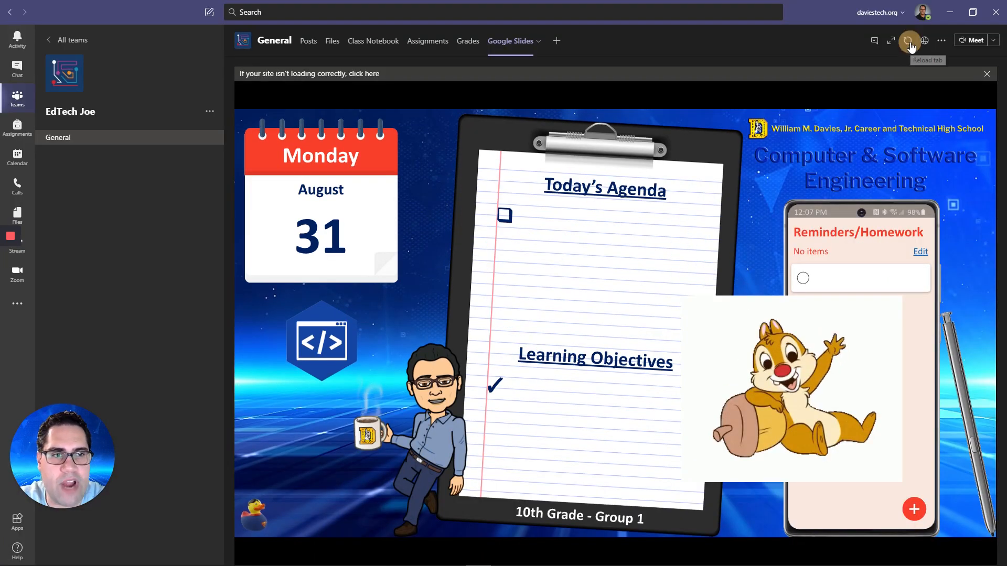
- Reload the Google Slides tab, follow the agenda link to daviestech.org, and dismiss the error
{"action": "left_click", "coordinate": [907, 40]}
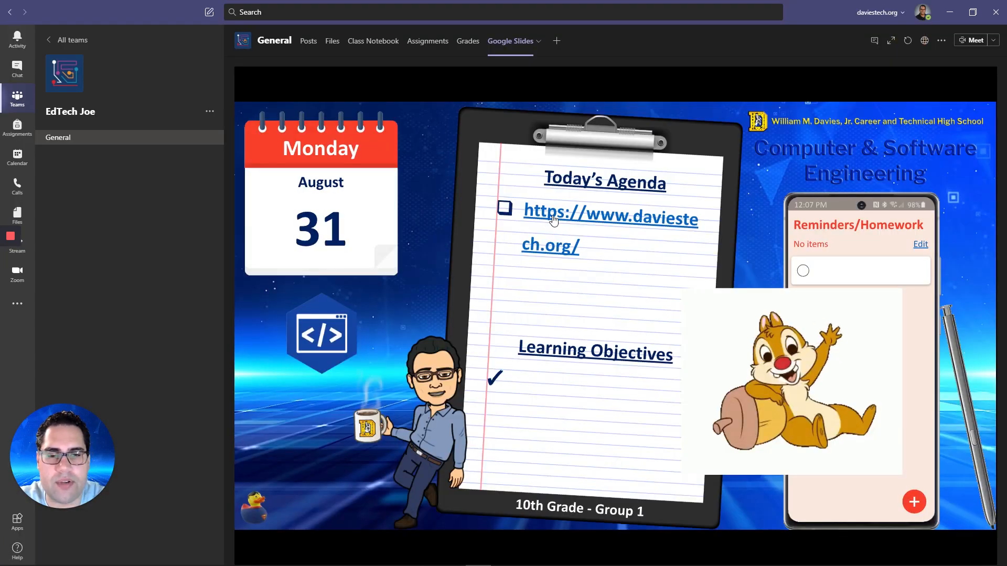
{"action": "left_click", "coordinate": [554, 218]}
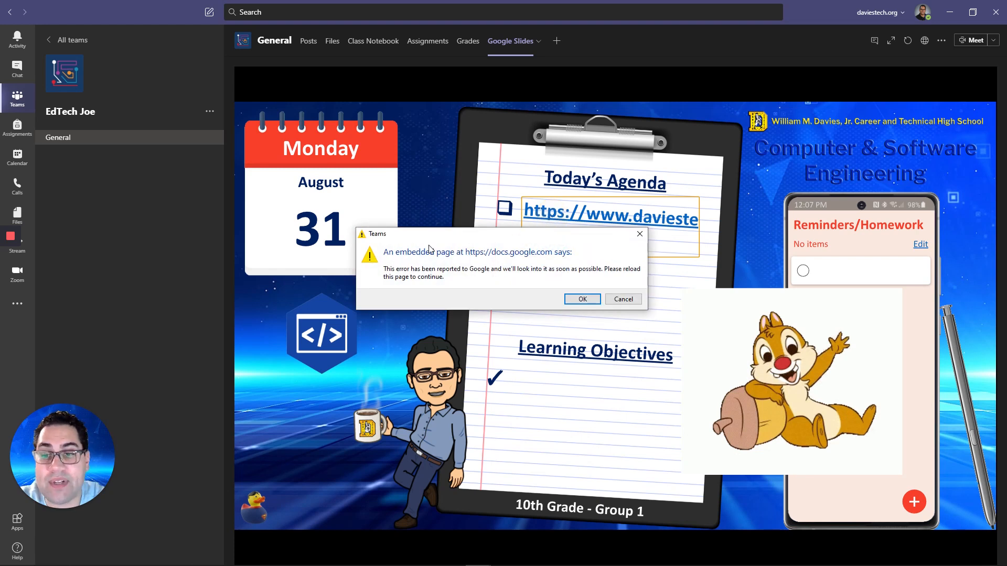
{"action": "mouse_move", "coordinate": [475, 34]}
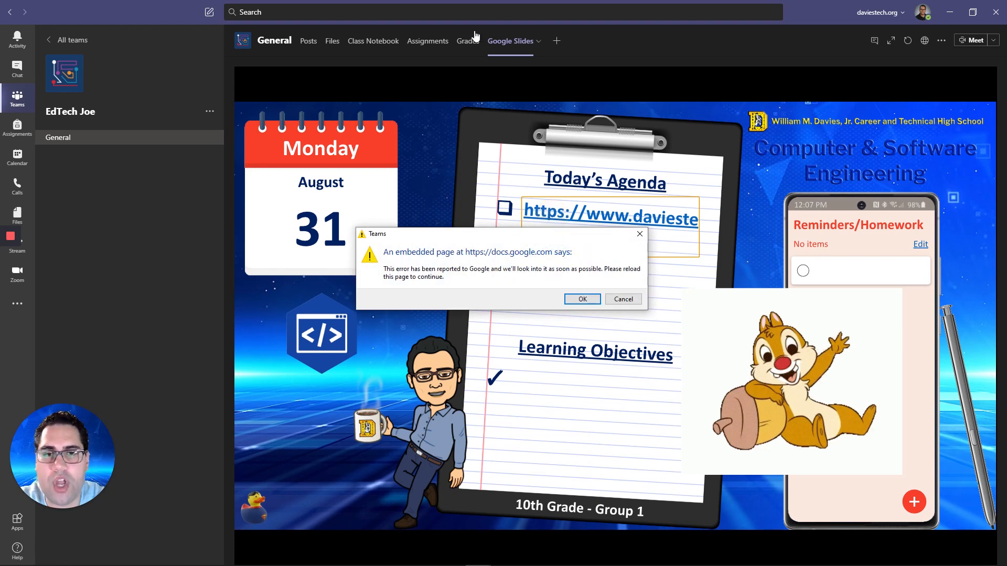
{"action": "mouse_move", "coordinate": [801, 532]}
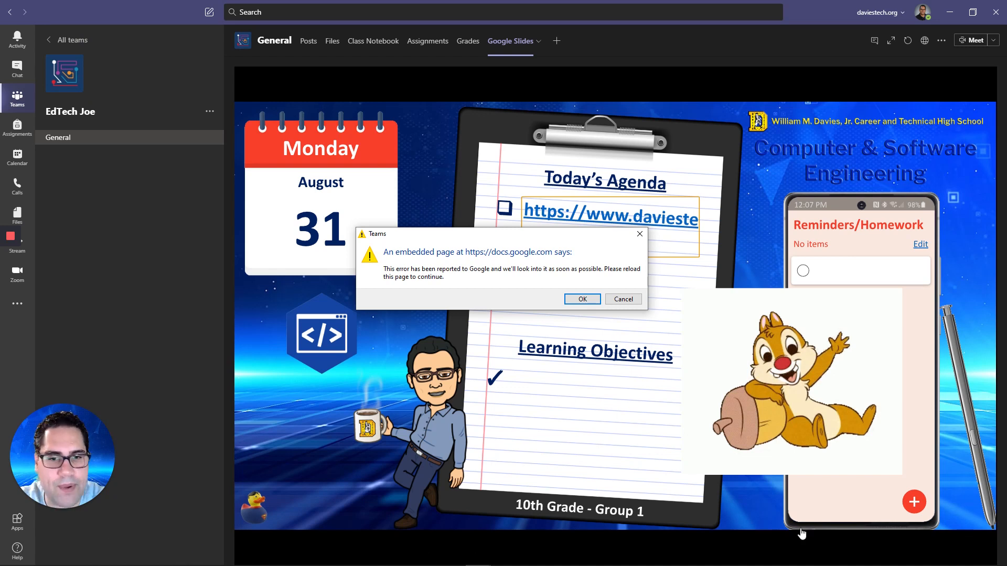
{"action": "mouse_move", "coordinate": [563, 210]}
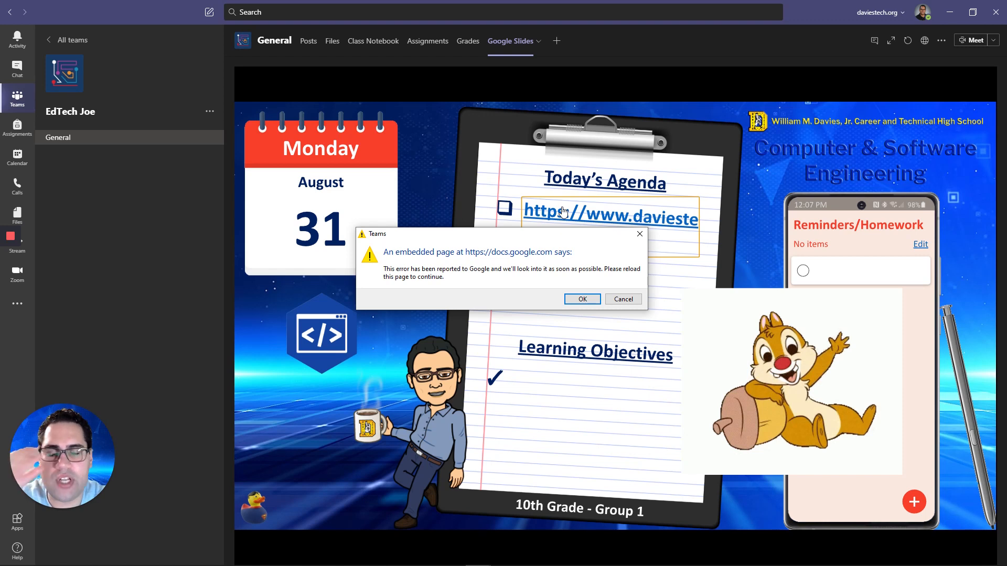
{"action": "mouse_move", "coordinate": [581, 220]}
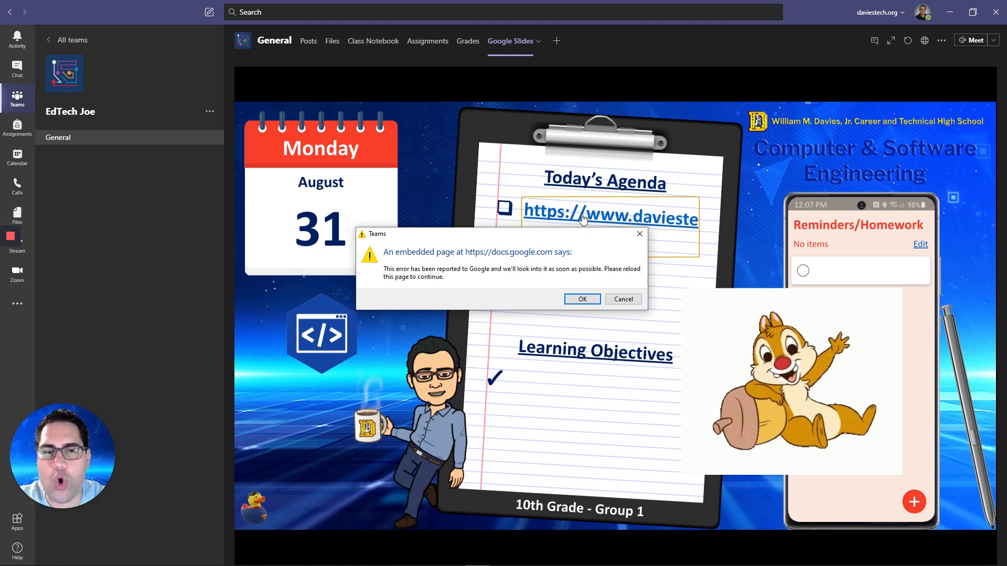
{"action": "mouse_move", "coordinate": [346, 380]}
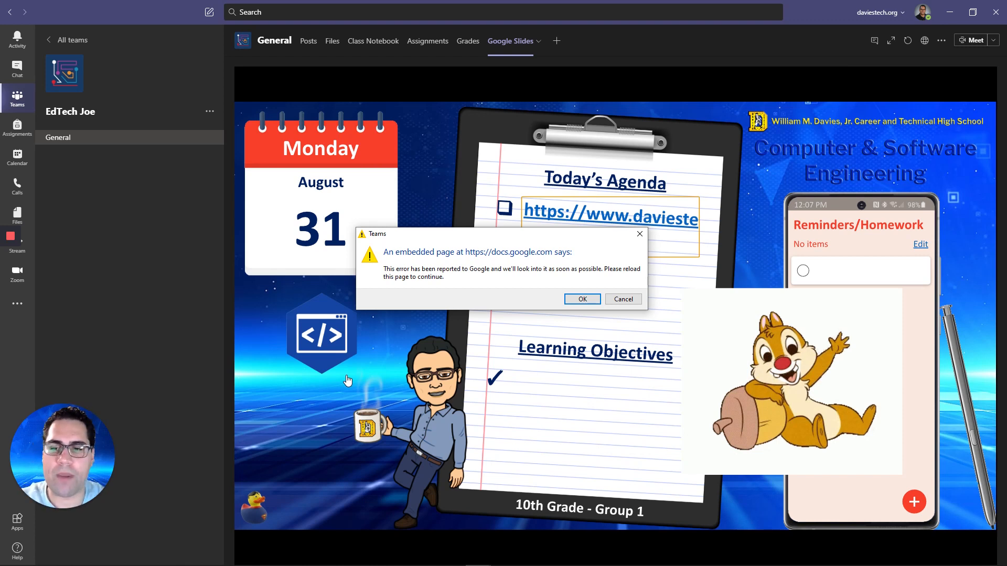
{"action": "mouse_move", "coordinate": [555, 302]}
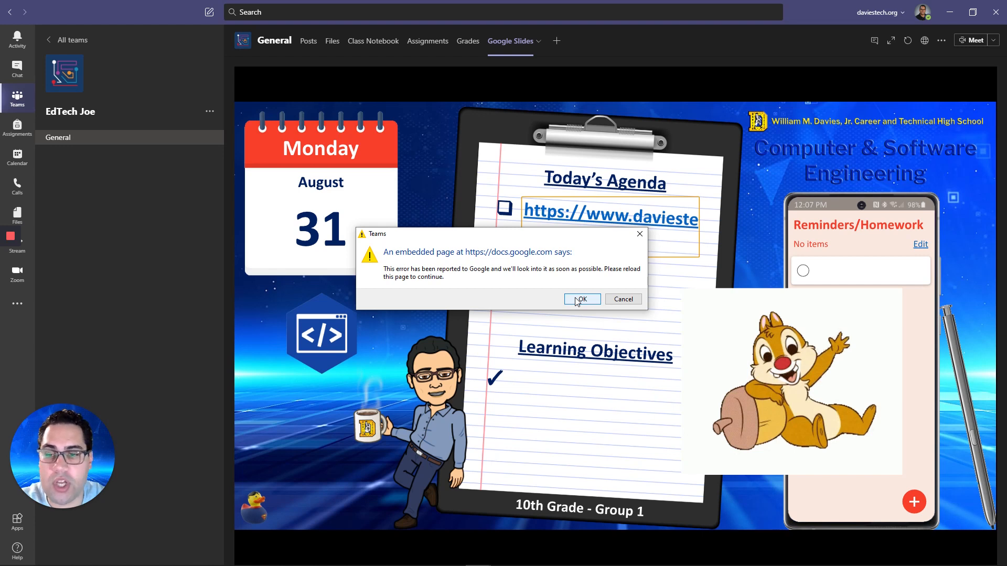
{"action": "left_click", "coordinate": [581, 300]}
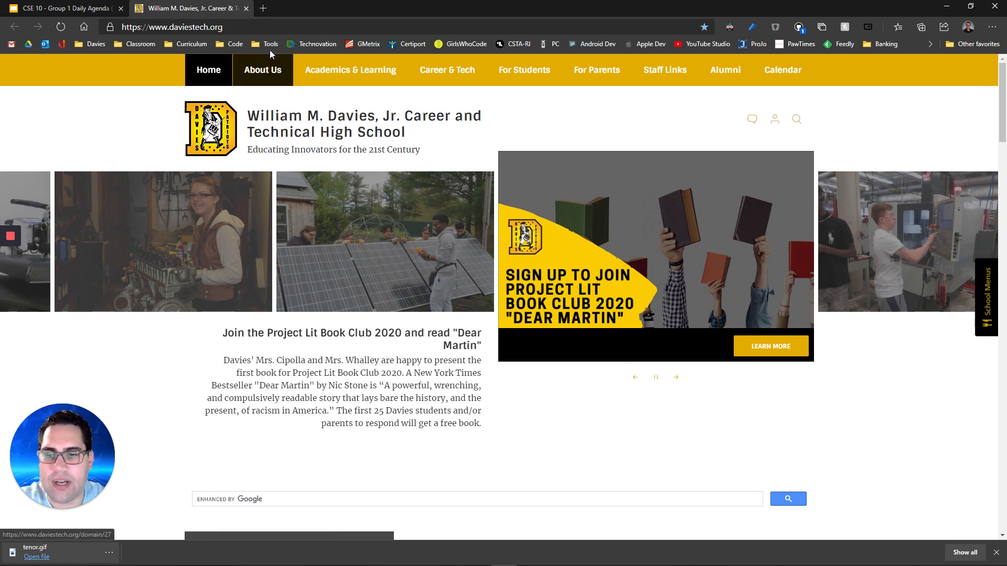
{"action": "mouse_move", "coordinate": [246, 8]}
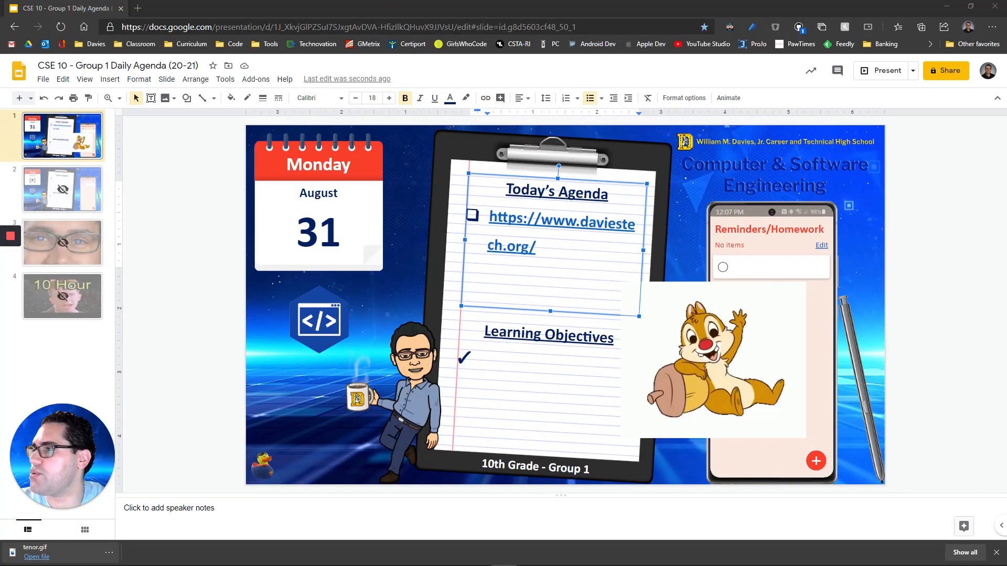
- In the InPrivate Teams window, test the Slides tab's daviestech.org link, then return to the deck
{"action": "left_click", "coordinate": [186, 8]}
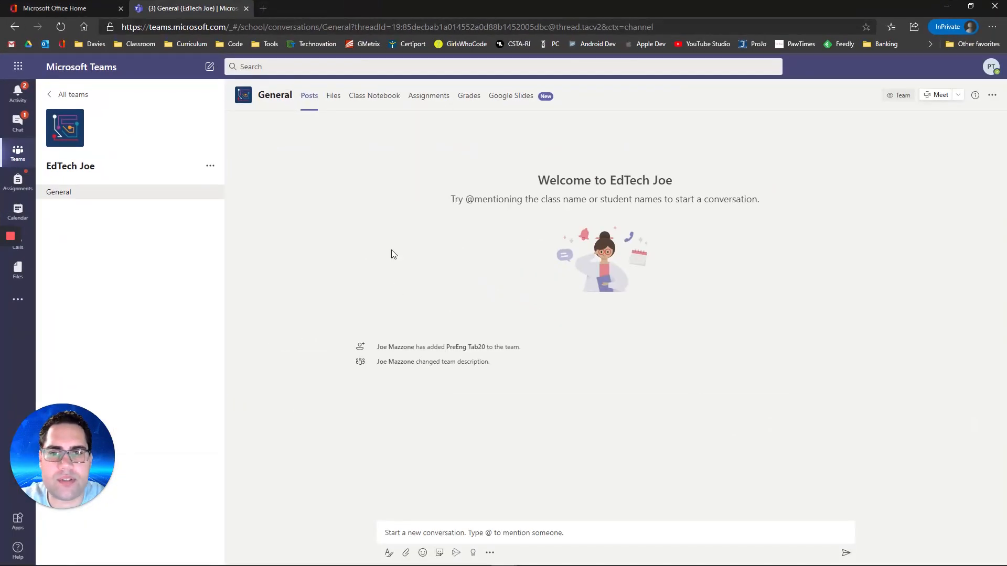
{"action": "left_click", "coordinate": [511, 95]}
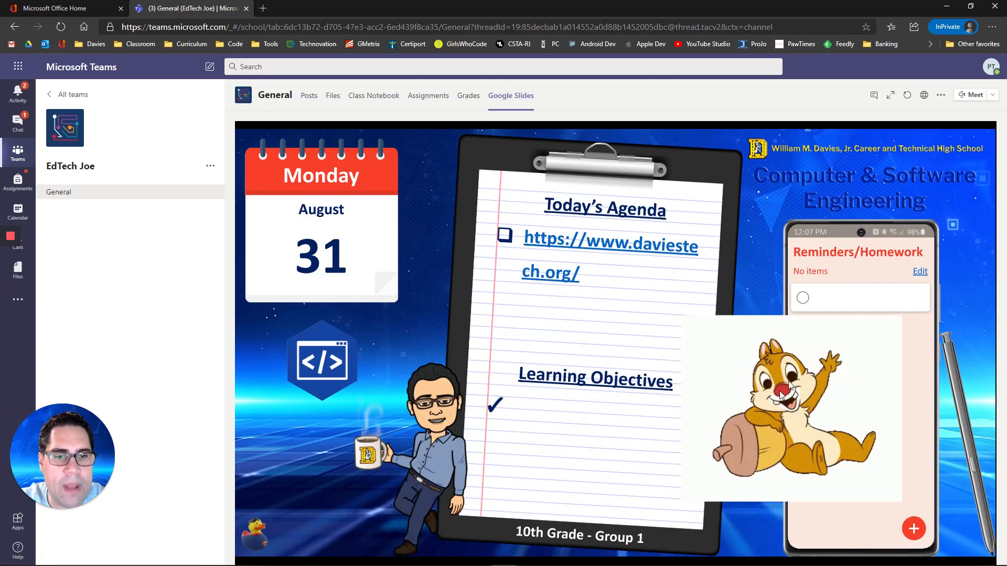
{"action": "left_click", "coordinate": [610, 246]}
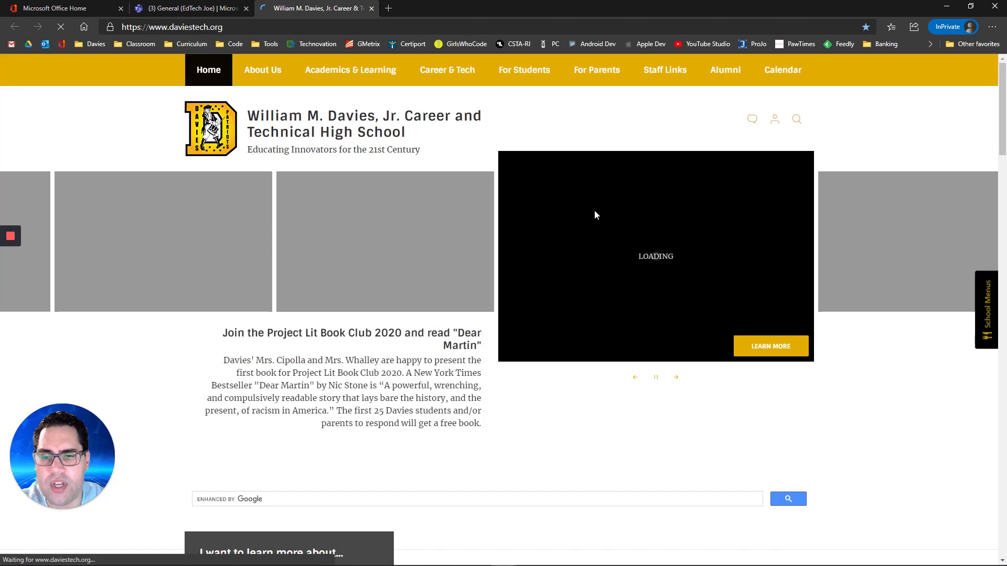
{"action": "left_click", "coordinate": [446, 70]}
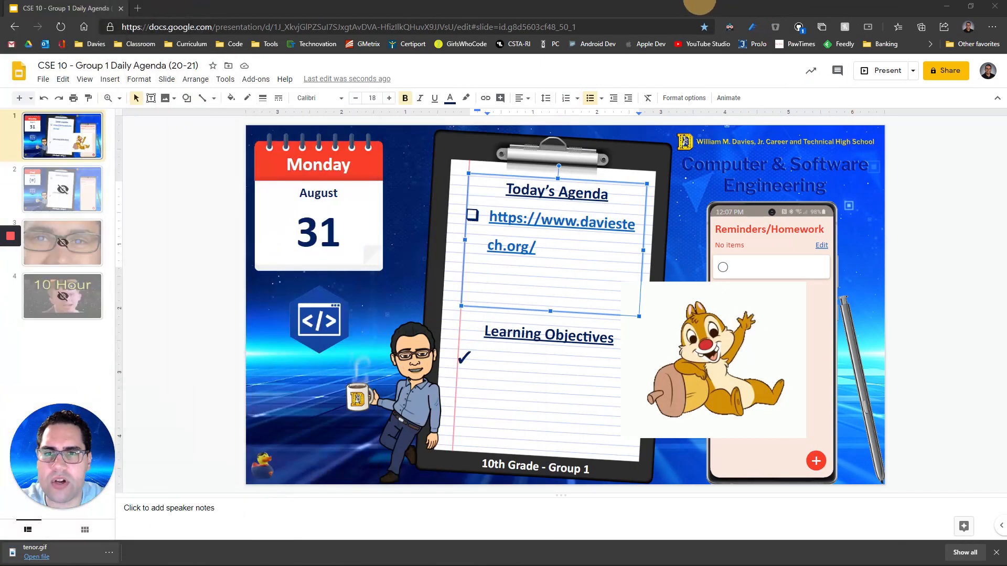
- Return to the desktop Teams app's EdTech Joe General Google Slides tab showing the Monday agenda
{"action": "left_click", "coordinate": [477, 555]}
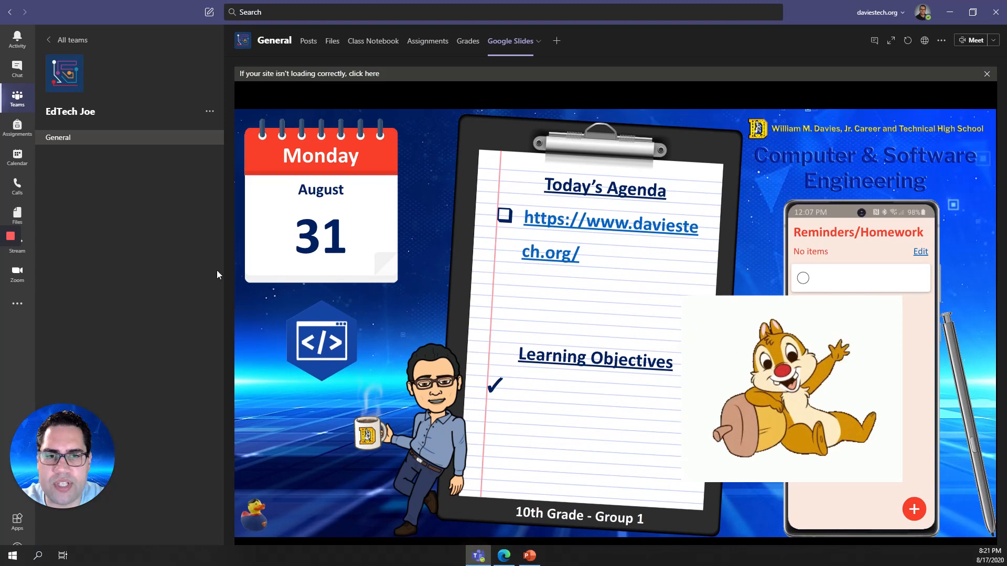
{"action": "mouse_move", "coordinate": [793, 475]}
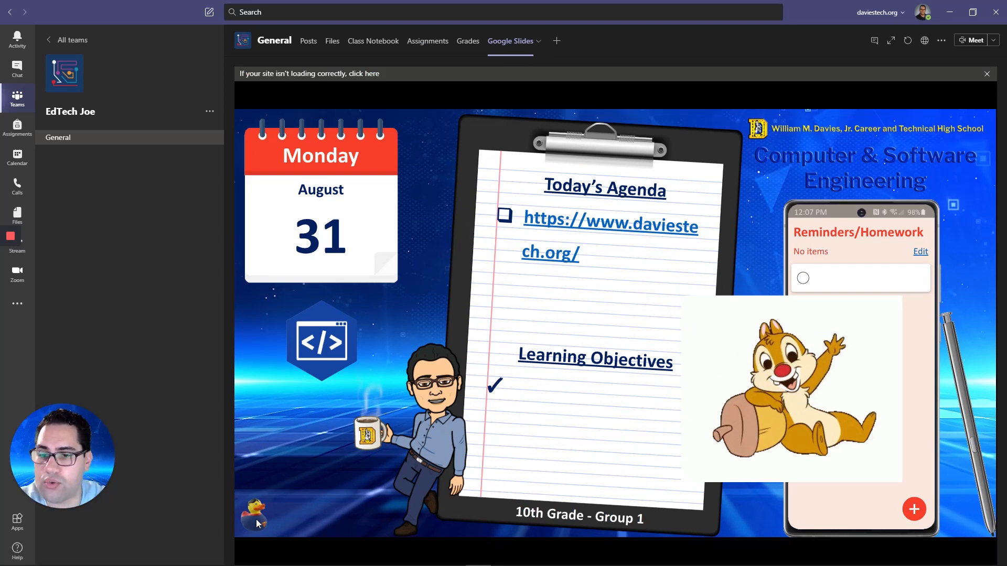
{"action": "mouse_move", "coordinate": [249, 478]}
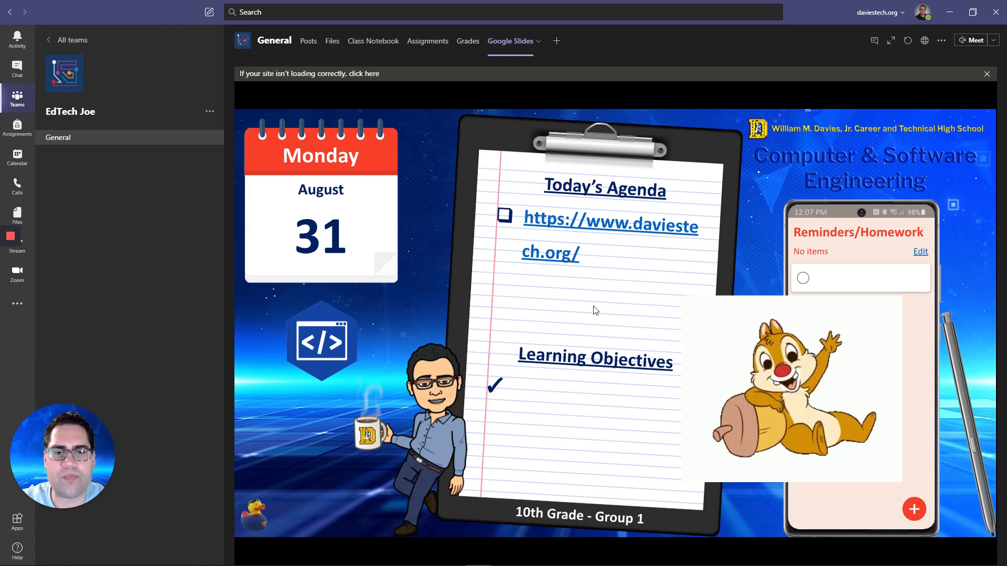
{"action": "mouse_move", "coordinate": [656, 477]}
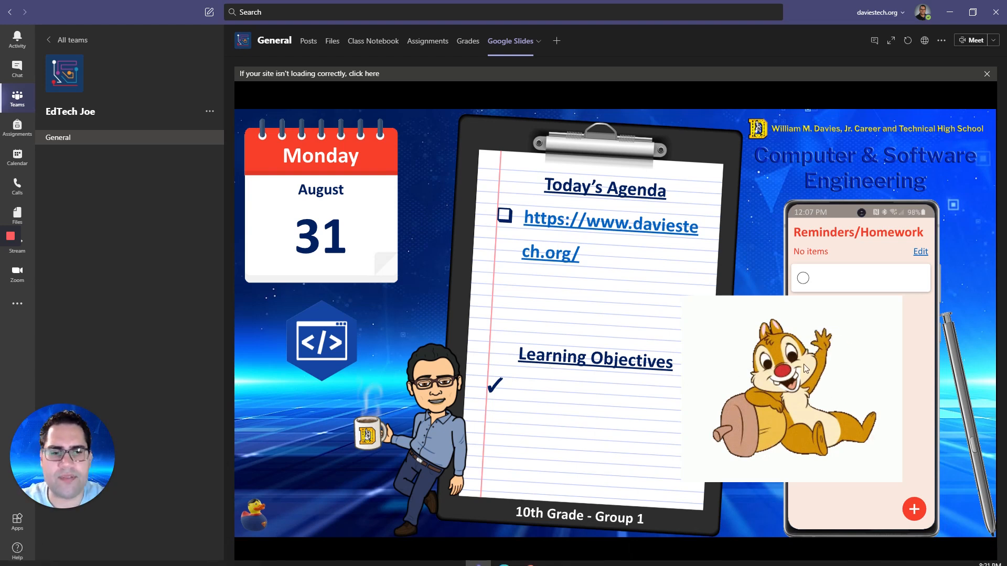
{"action": "mouse_move", "coordinate": [452, 543]}
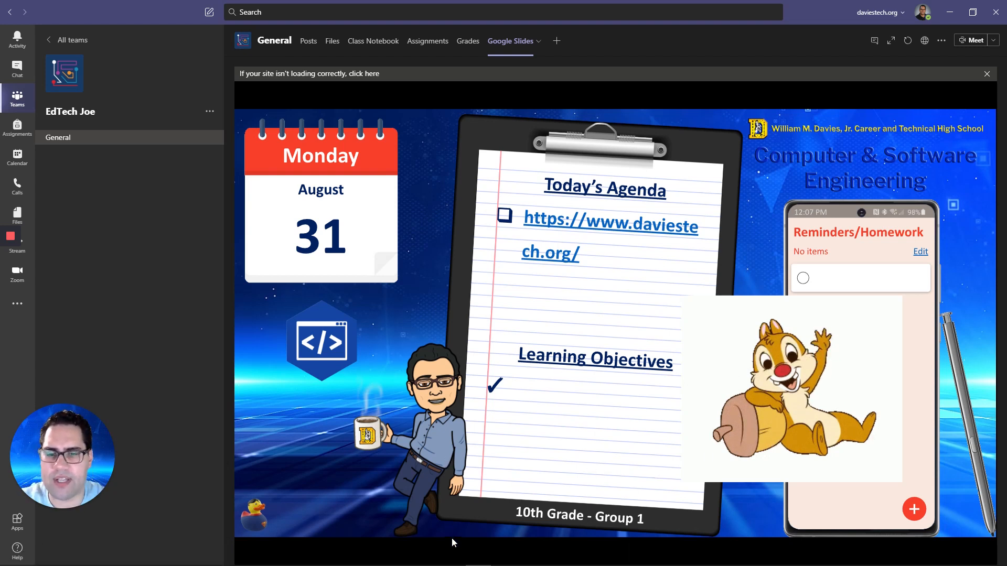
{"action": "mouse_move", "coordinate": [560, 397]}
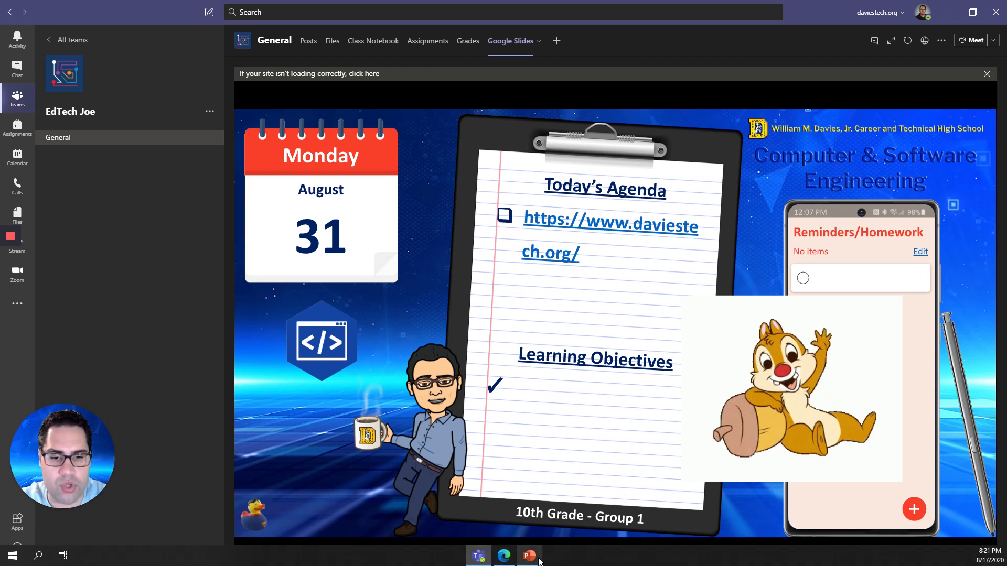
- Publish the agenda deck as a PDF to Downloads, overwriting the existing agenda PDF
{"action": "left_click", "coordinate": [528, 555]}
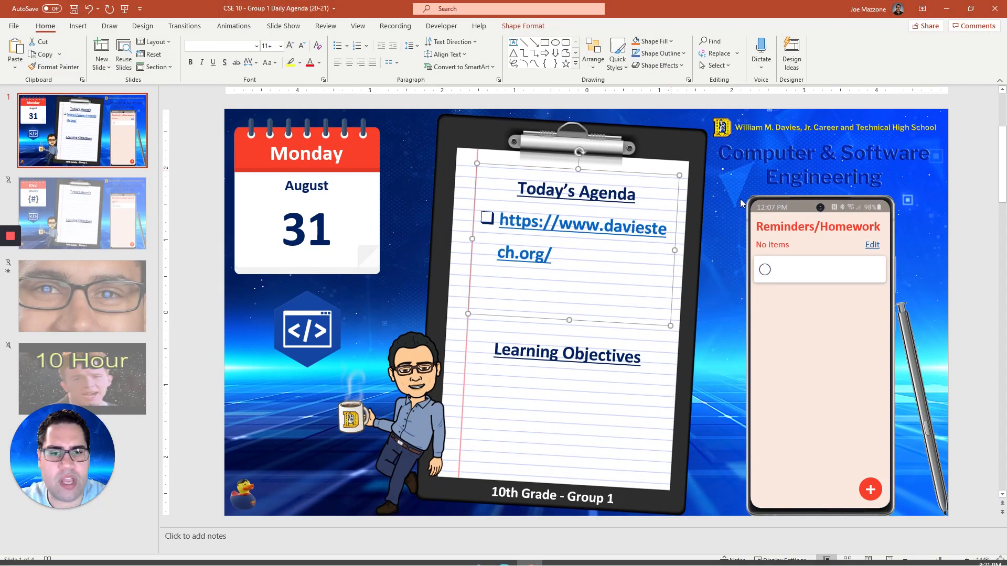
{"action": "mouse_move", "coordinate": [214, 14]}
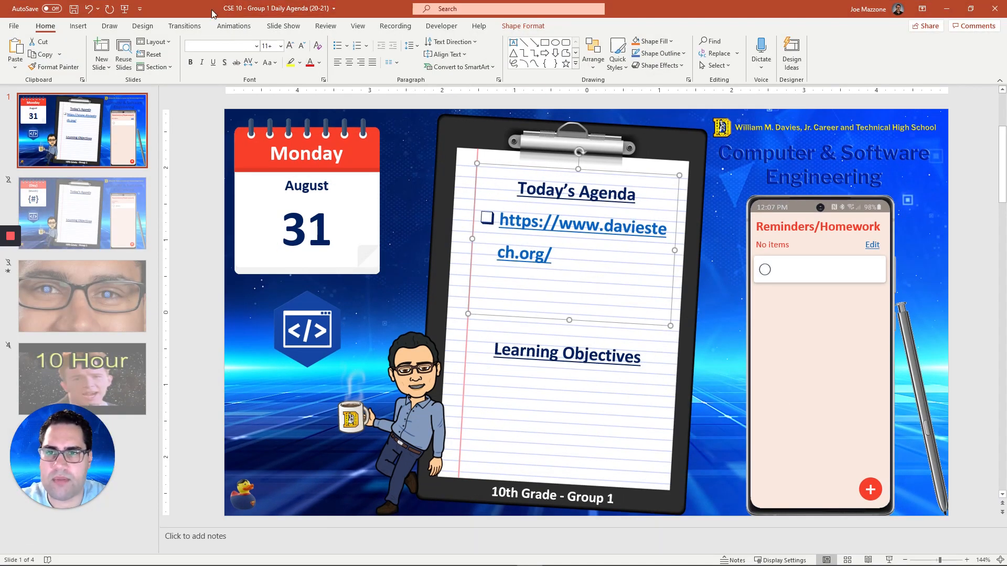
{"action": "mouse_move", "coordinate": [582, 318]}
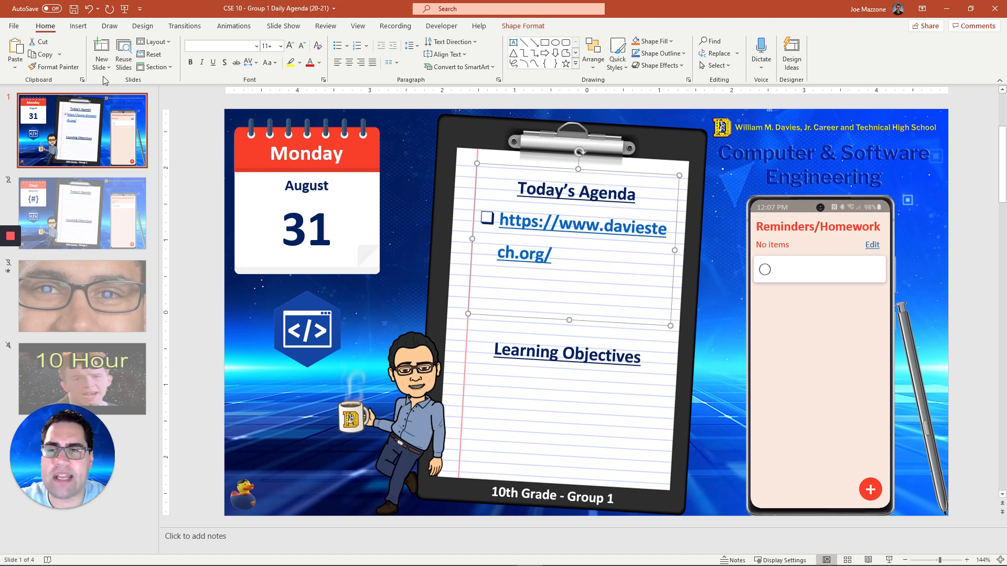
{"action": "left_click", "coordinate": [13, 25]}
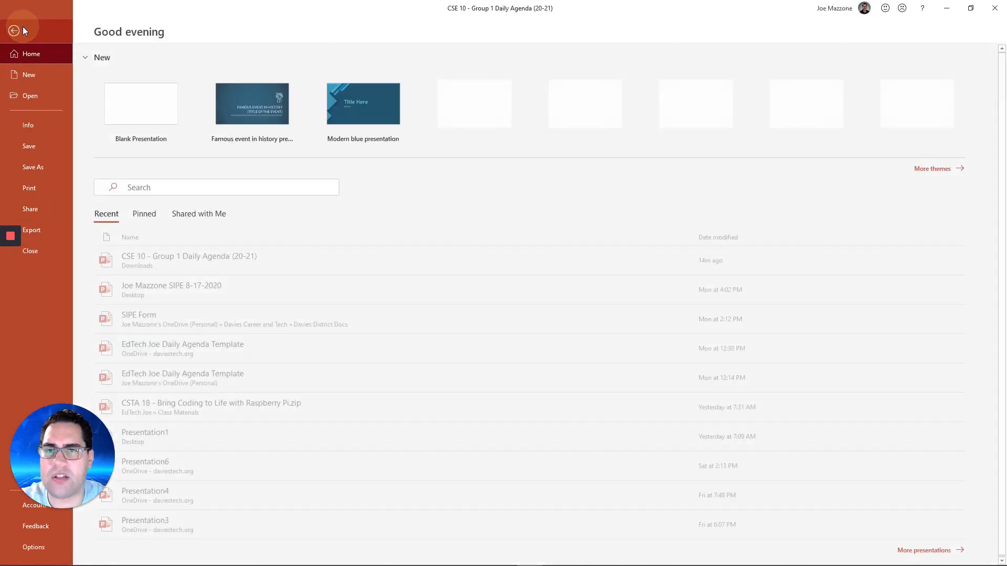
{"action": "left_click", "coordinate": [31, 230]}
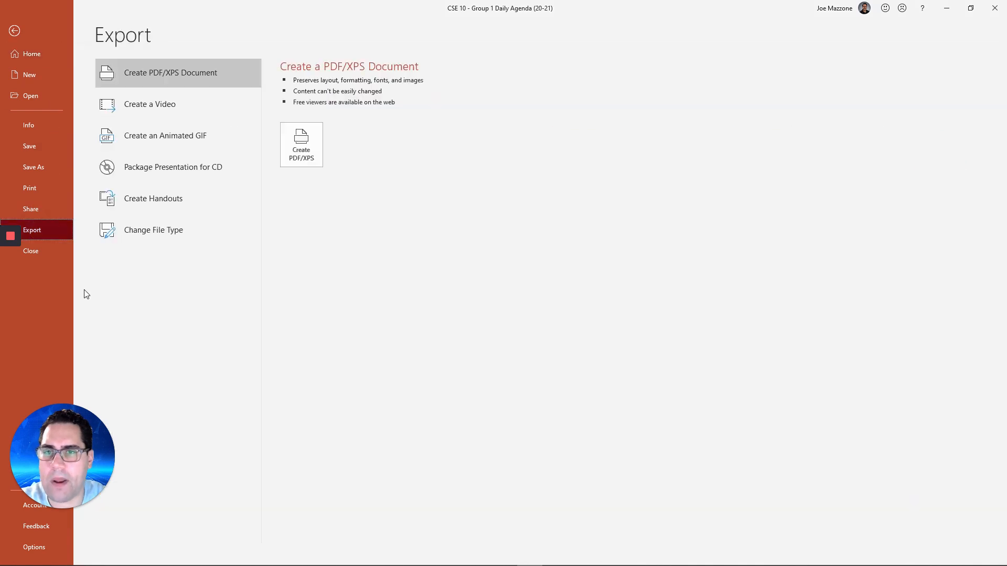
{"action": "mouse_move", "coordinate": [238, 86]}
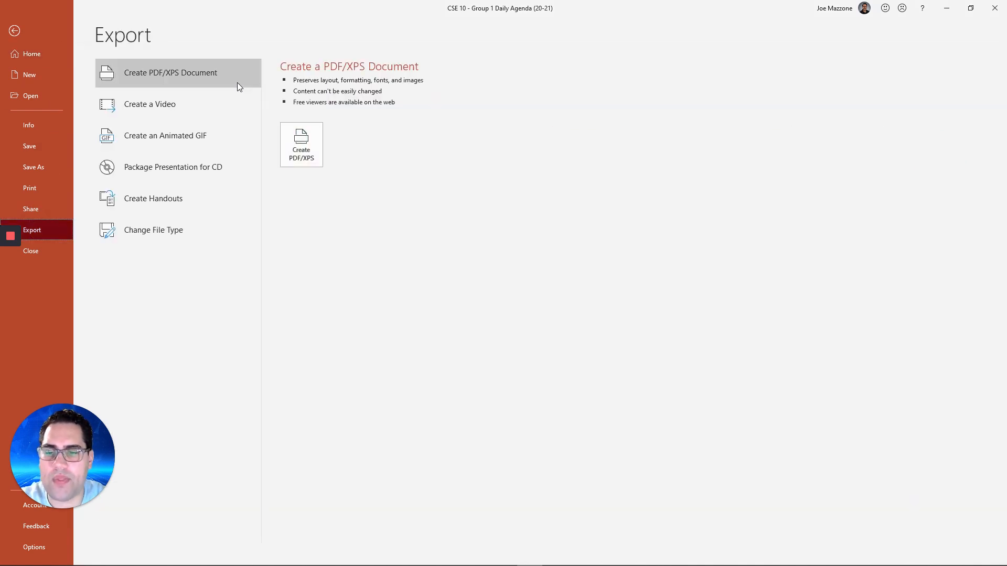
{"action": "mouse_move", "coordinate": [159, 88]}
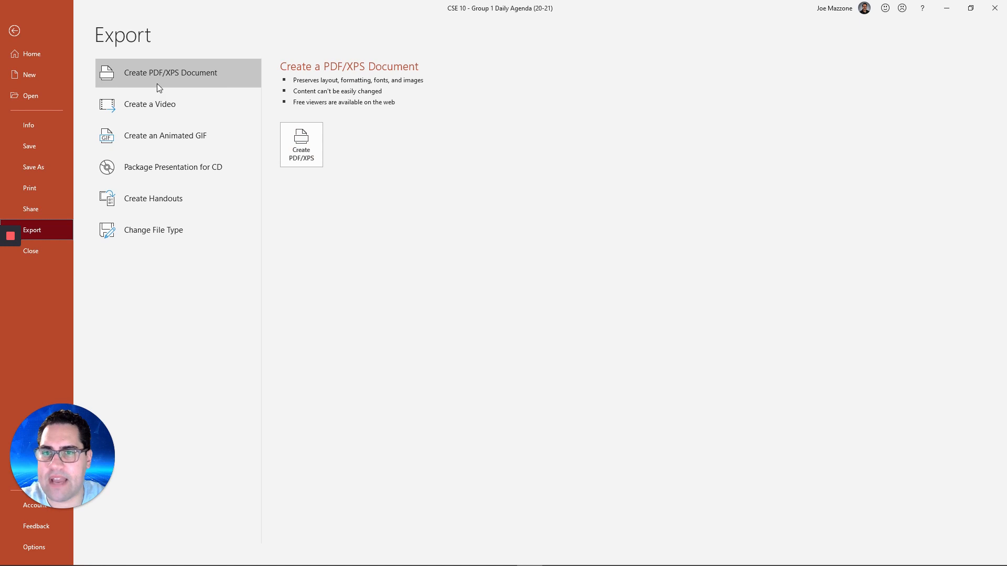
{"action": "left_click", "coordinate": [300, 144]}
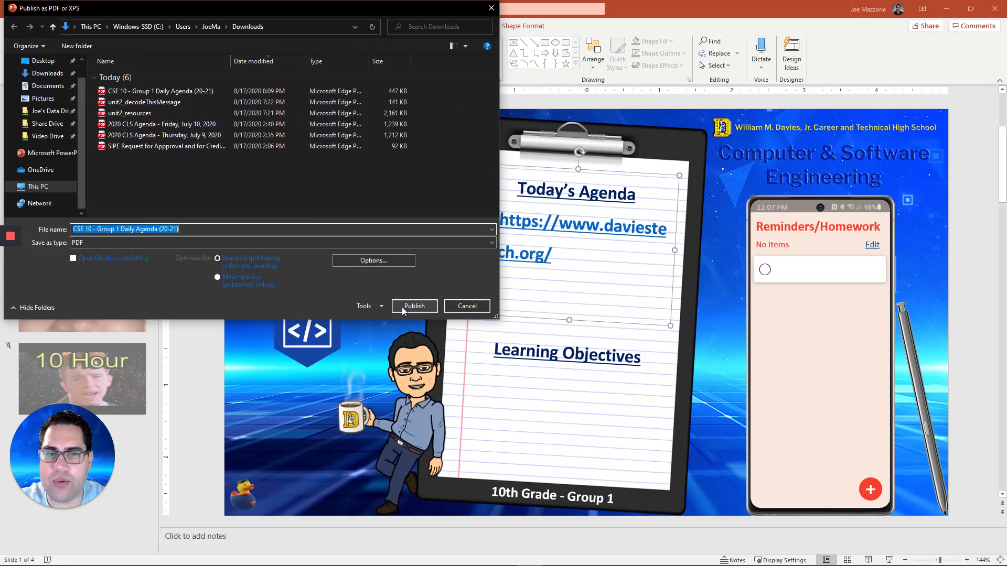
{"action": "left_click", "coordinate": [413, 306]}
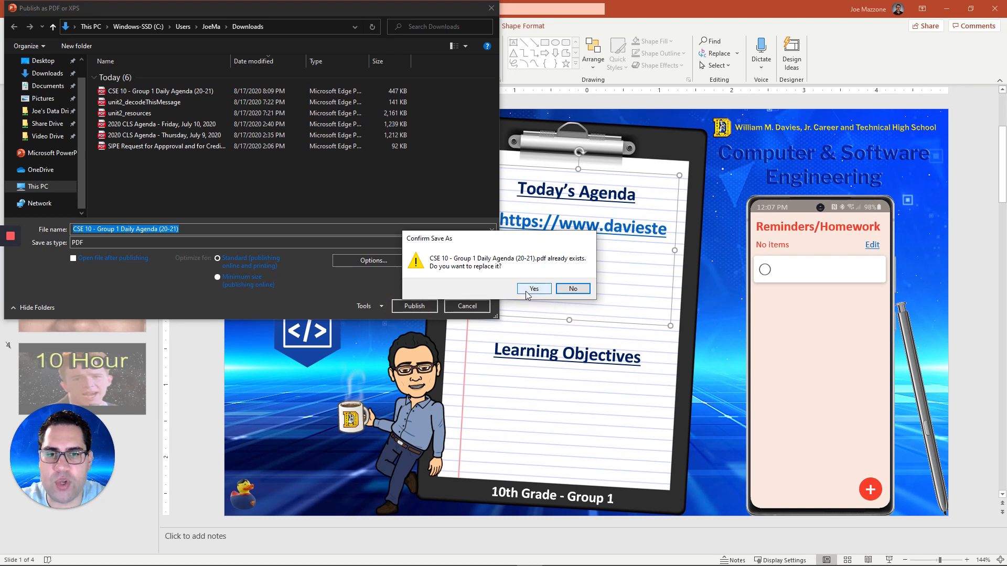
{"action": "left_click", "coordinate": [534, 289]}
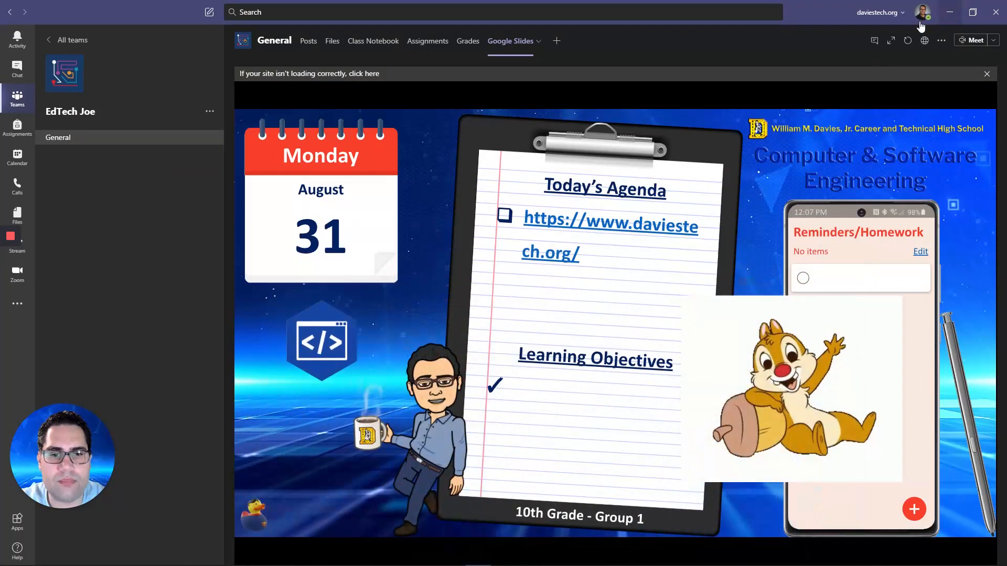
- Upload the CSE 10 Group 1 Daily Agenda PDF from Downloads to the General channel's Files
{"action": "left_click", "coordinate": [332, 41]}
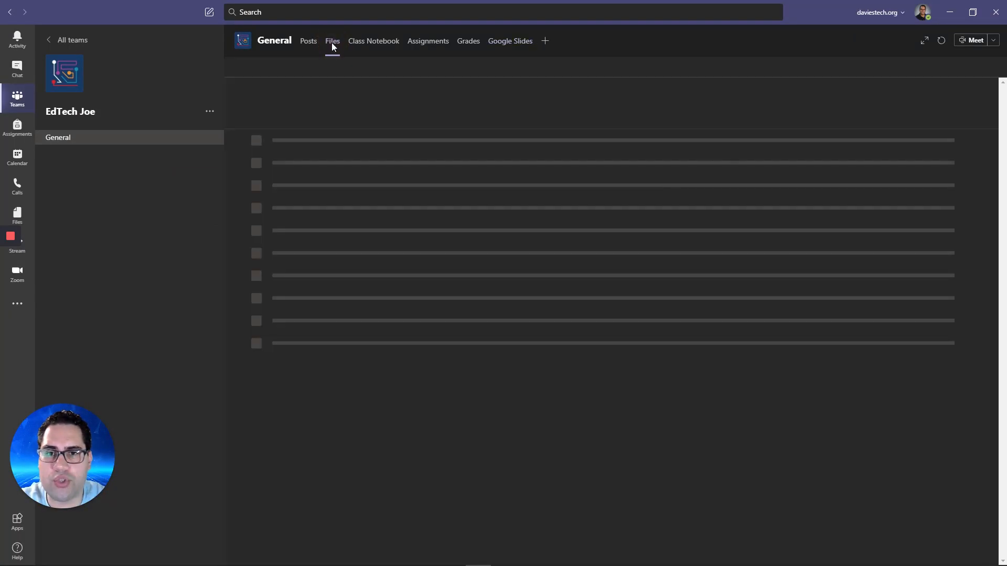
{"action": "left_click", "coordinate": [331, 40]}
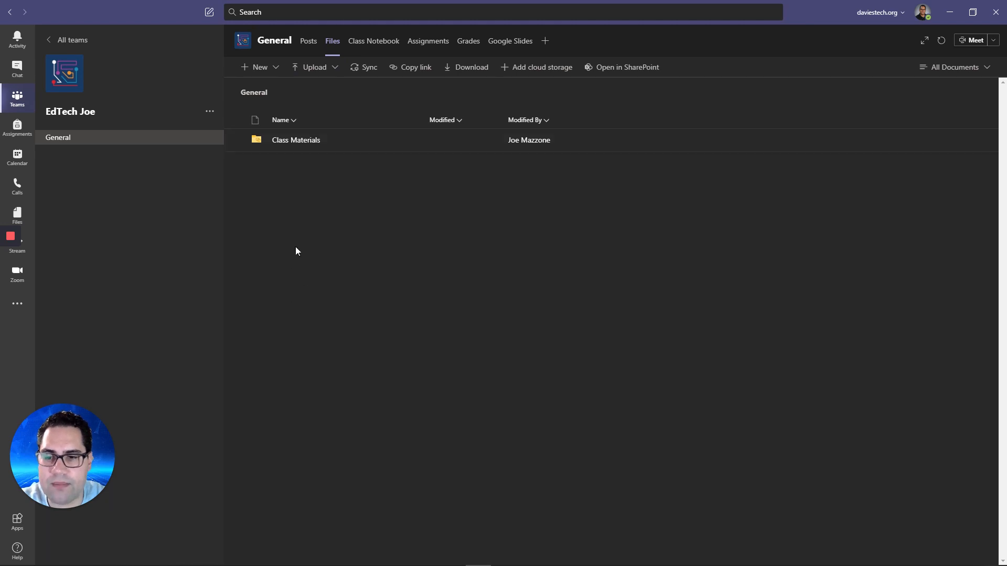
{"action": "mouse_move", "coordinate": [348, 90]}
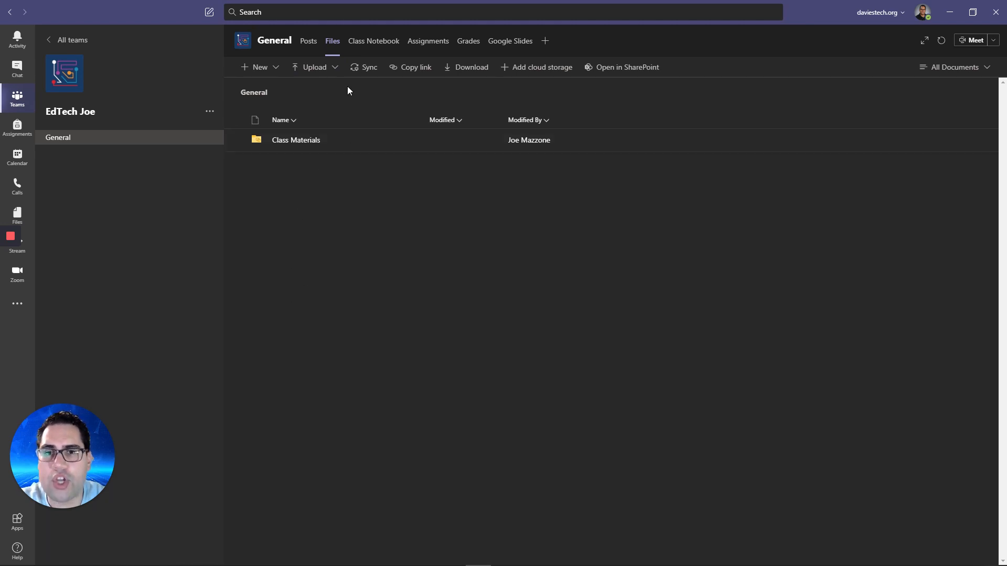
{"action": "left_click", "coordinate": [314, 67]}
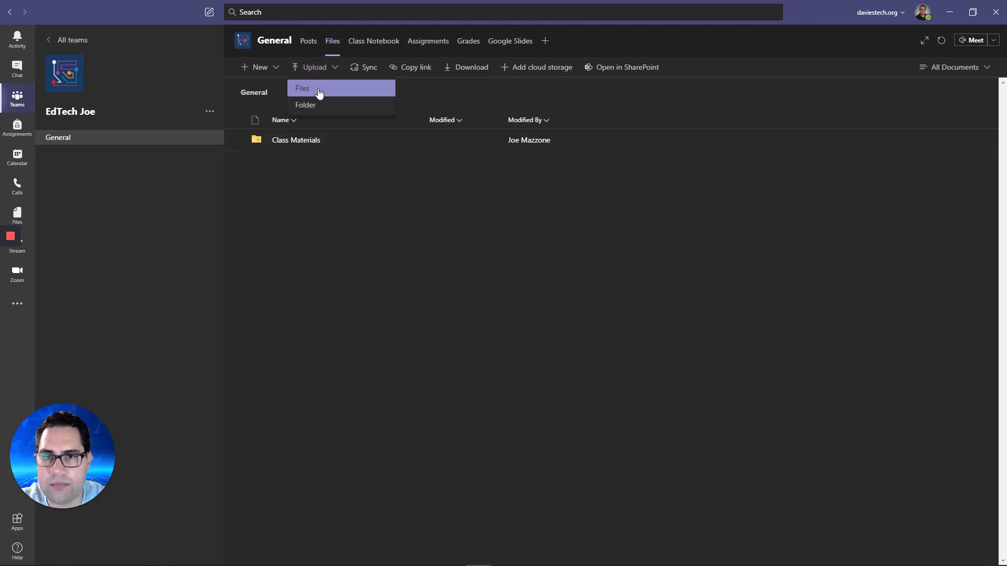
{"action": "left_click", "coordinate": [302, 88]}
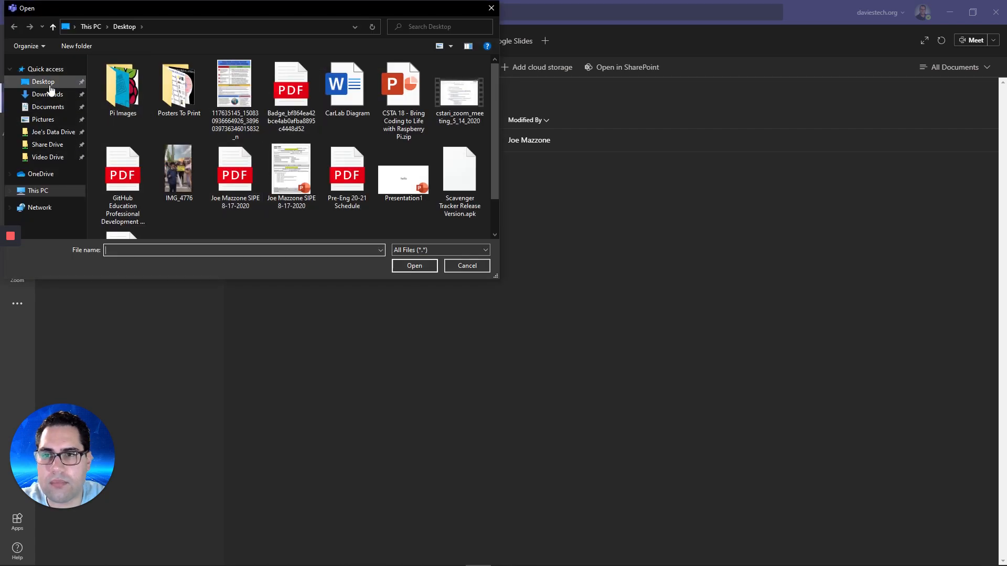
{"action": "left_click", "coordinate": [48, 94]}
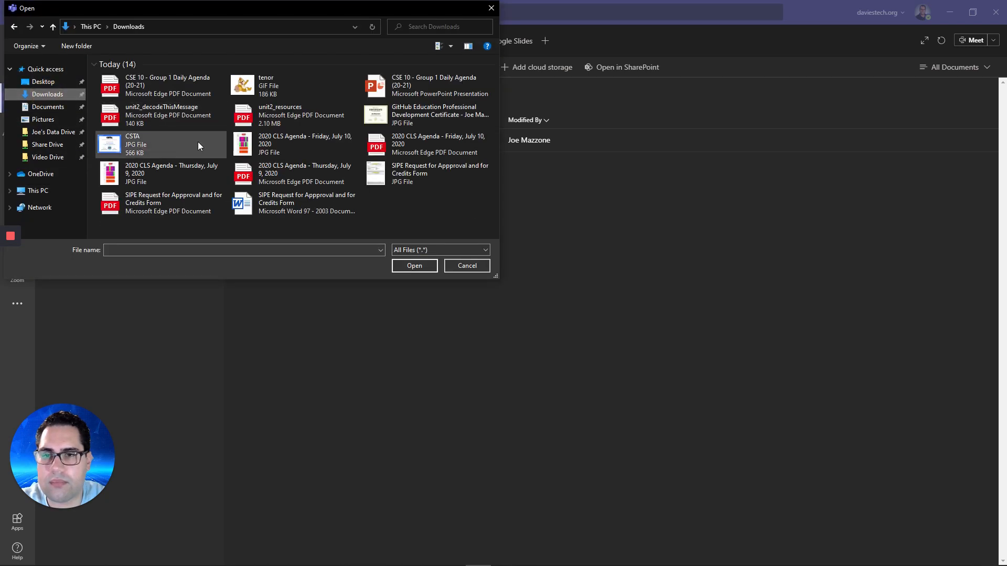
{"action": "left_click", "coordinate": [413, 265]}
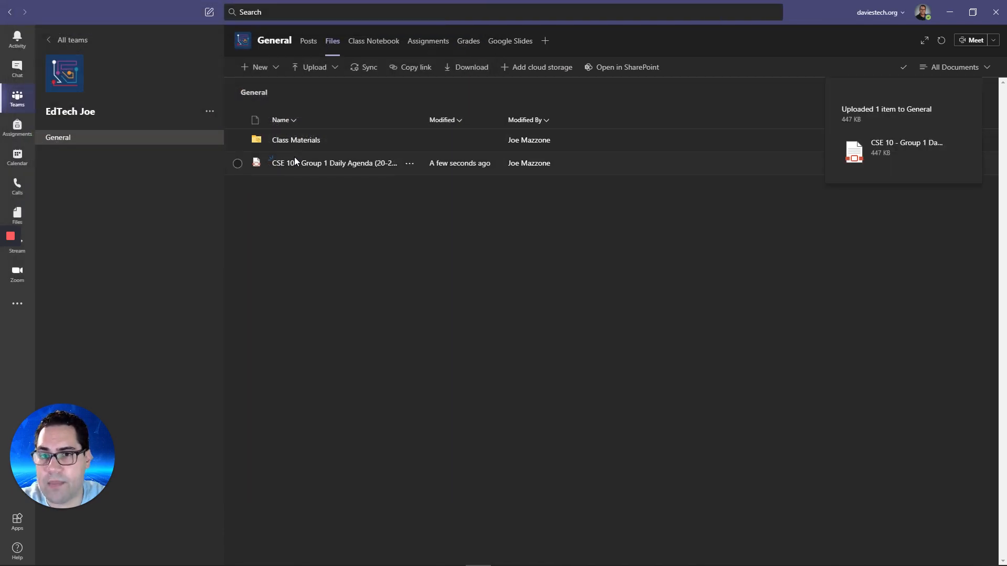
{"action": "mouse_move", "coordinate": [335, 225]}
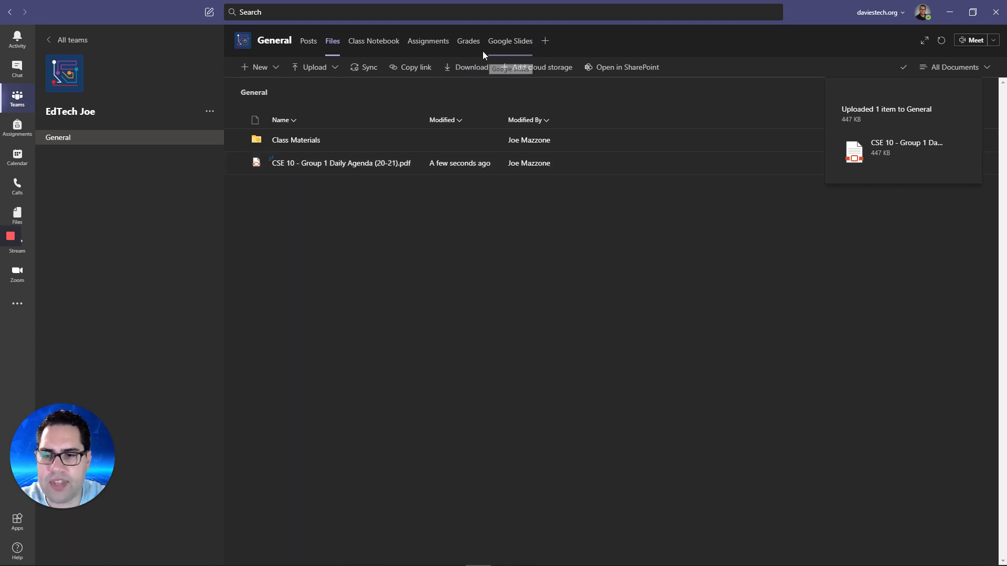
{"action": "mouse_move", "coordinate": [543, 40]}
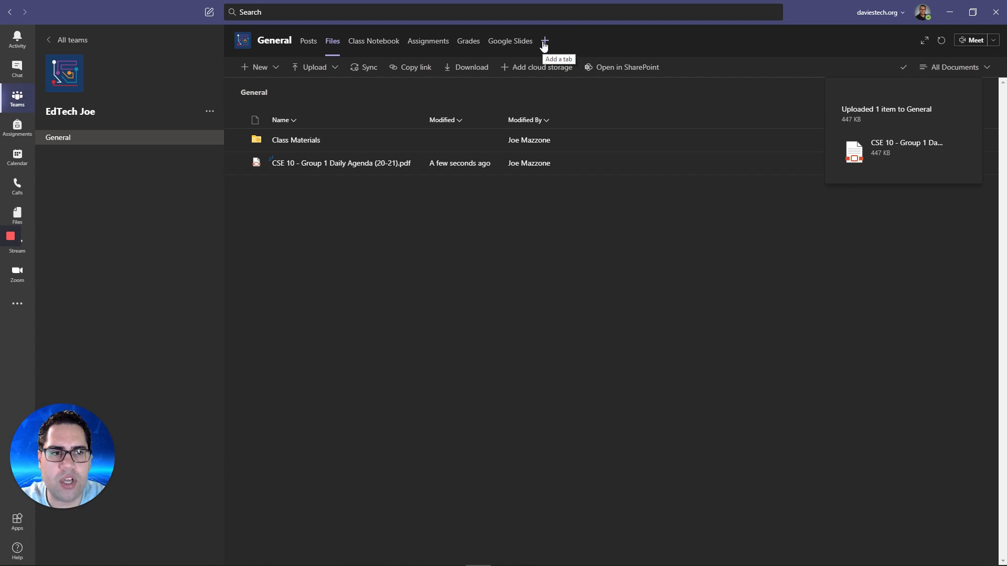
- Add a PDF tab showing the CSE 10 Group 1 Daily Agenda, without posting to the channel
{"action": "left_click", "coordinate": [543, 41]}
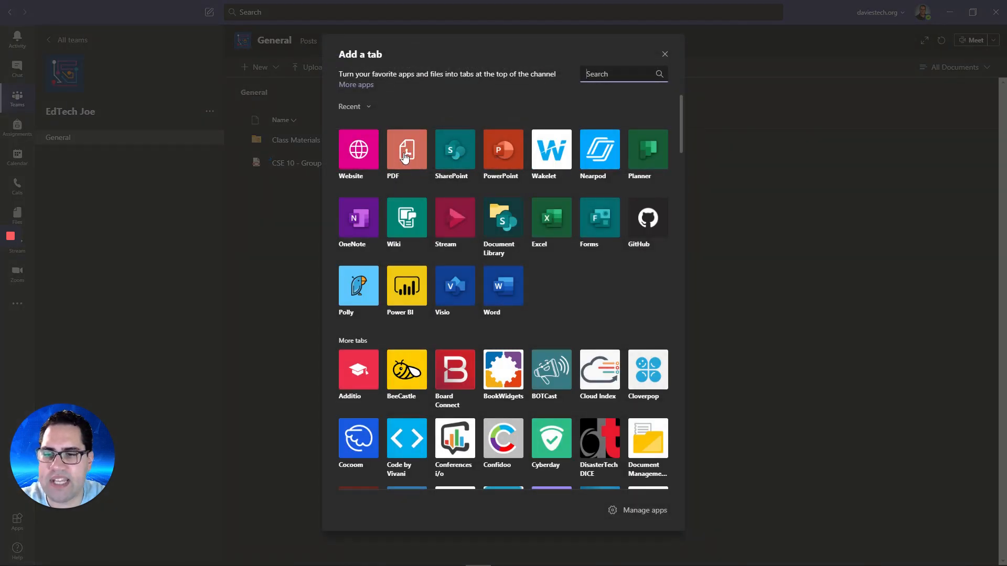
{"action": "left_click", "coordinate": [406, 149]}
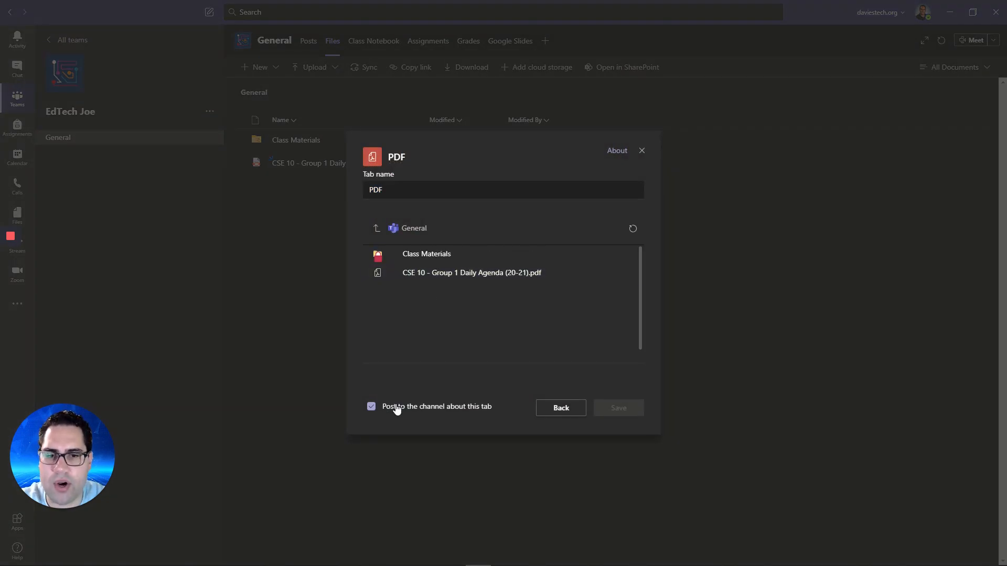
{"action": "left_click", "coordinate": [617, 408]}
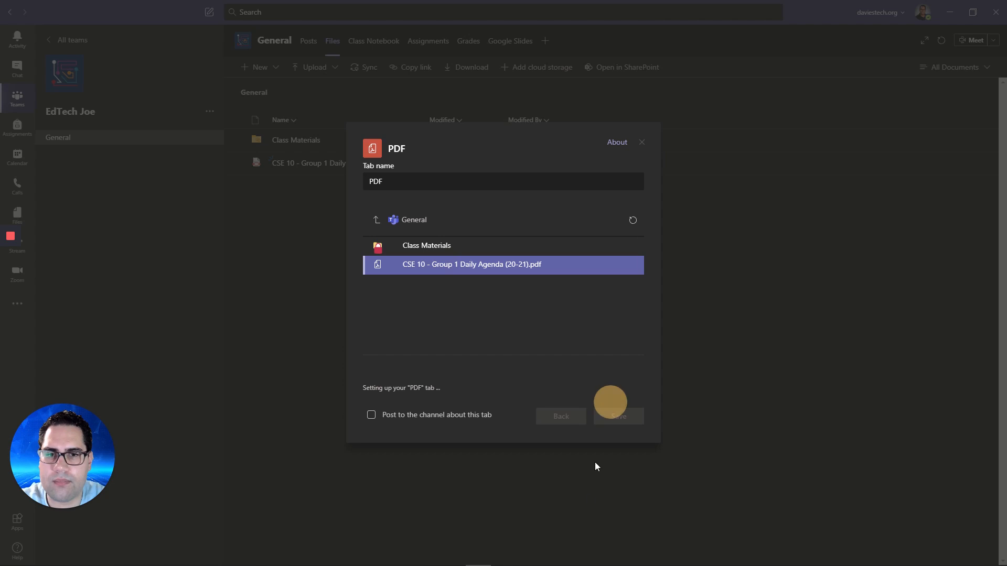
{"action": "left_click", "coordinate": [617, 416]}
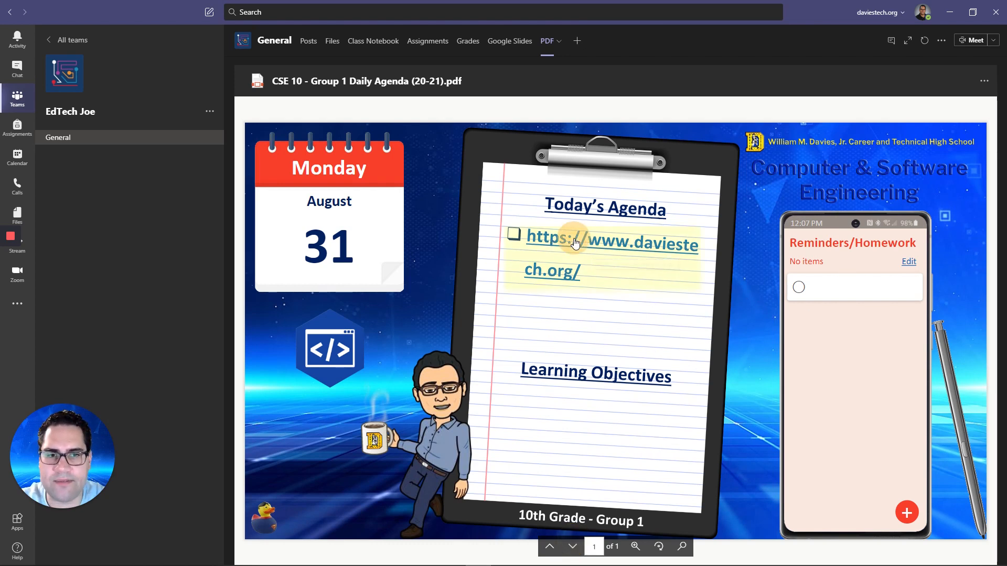
{"action": "mouse_move", "coordinate": [339, 431]}
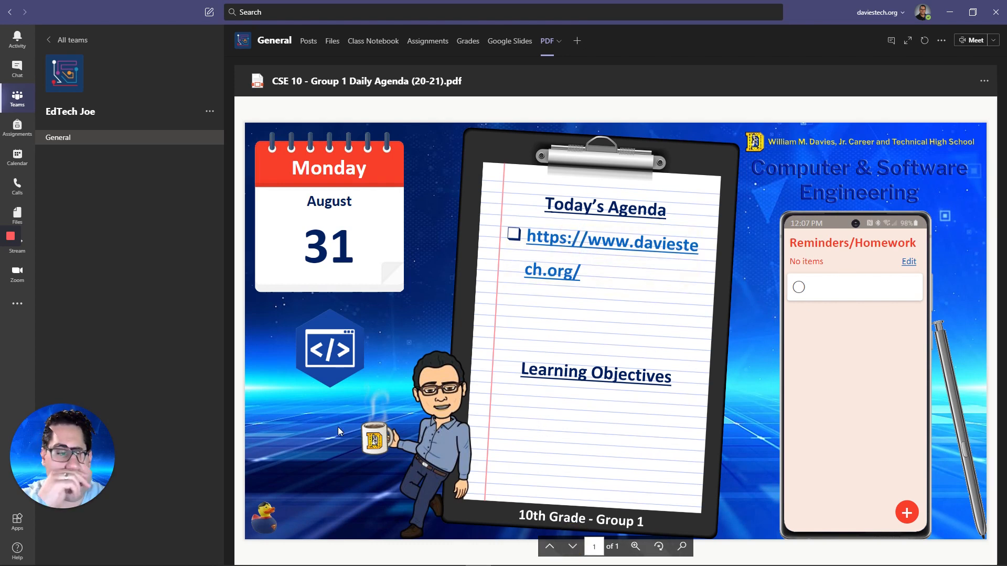